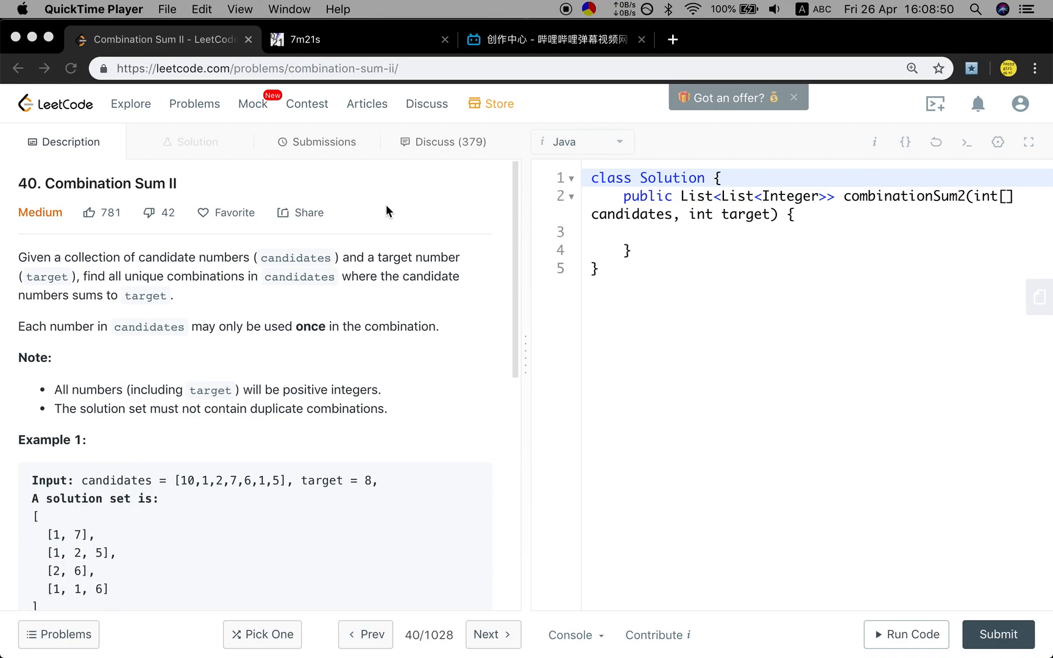
- Declare List<List<Integer>> res = new ArrayList<>() at the start of combinationSum2
{"action": "scroll", "scroll_direction": "down", "scroll_amount": 3}
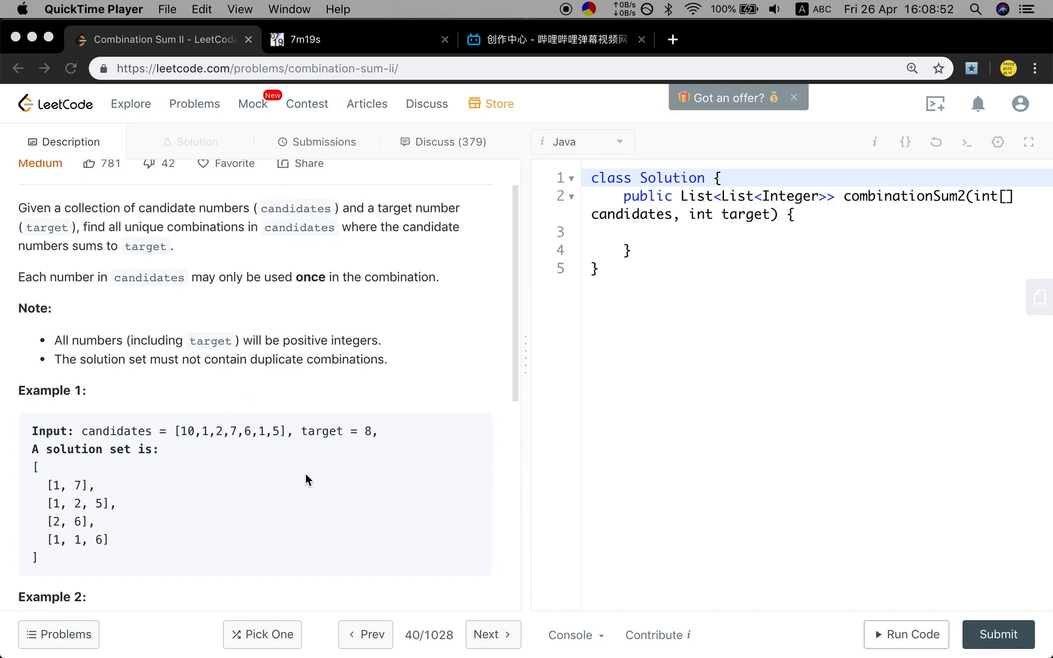
{"action": "scroll", "scroll_direction": "down", "scroll_amount": 3}
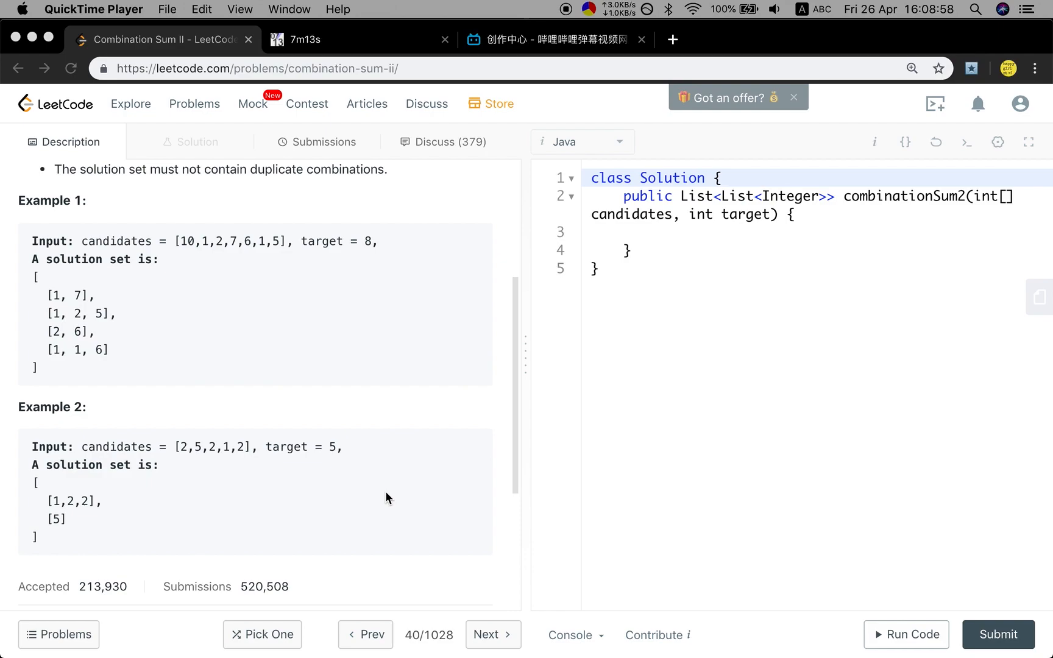
{"action": "scroll", "scroll_direction": "up", "scroll_amount": 3}
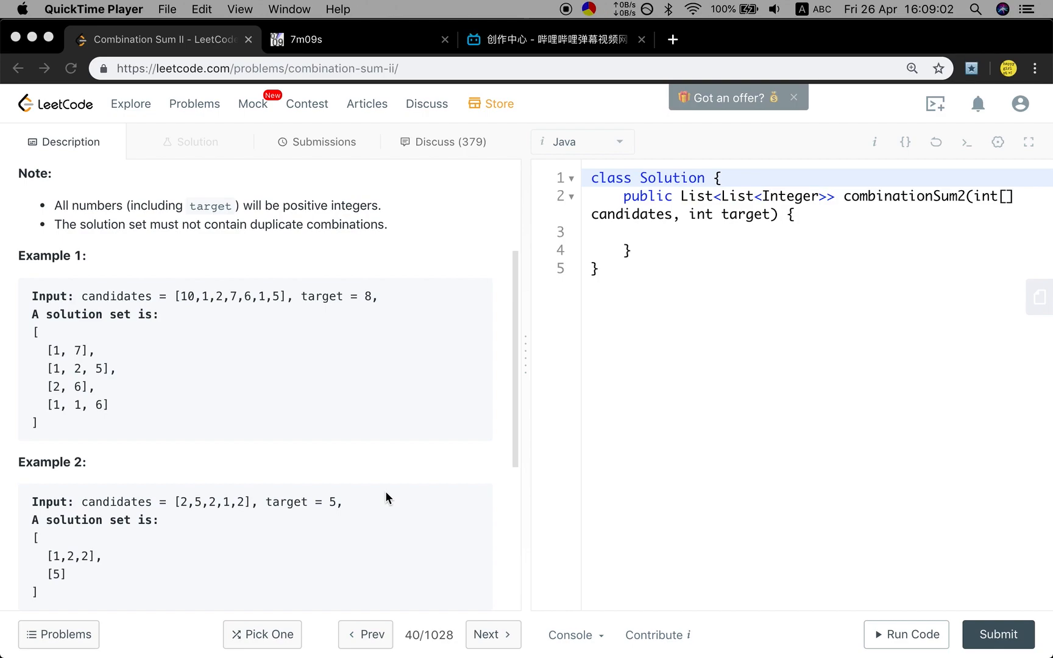
{"action": "mouse_move", "coordinate": [204, 349]}
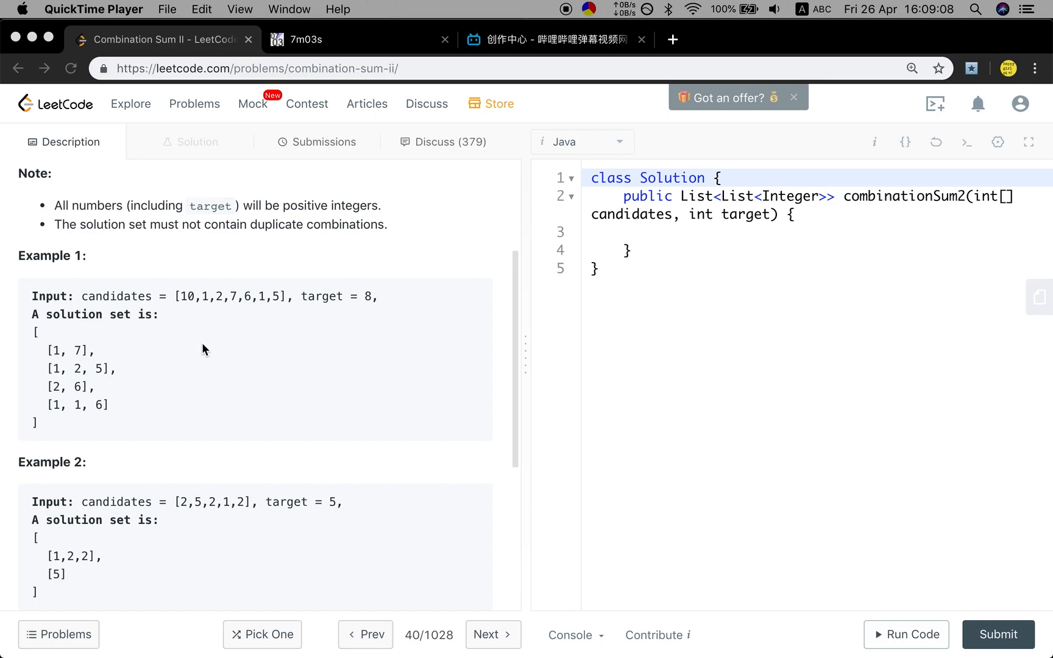
{"action": "mouse_move", "coordinate": [271, 296]}
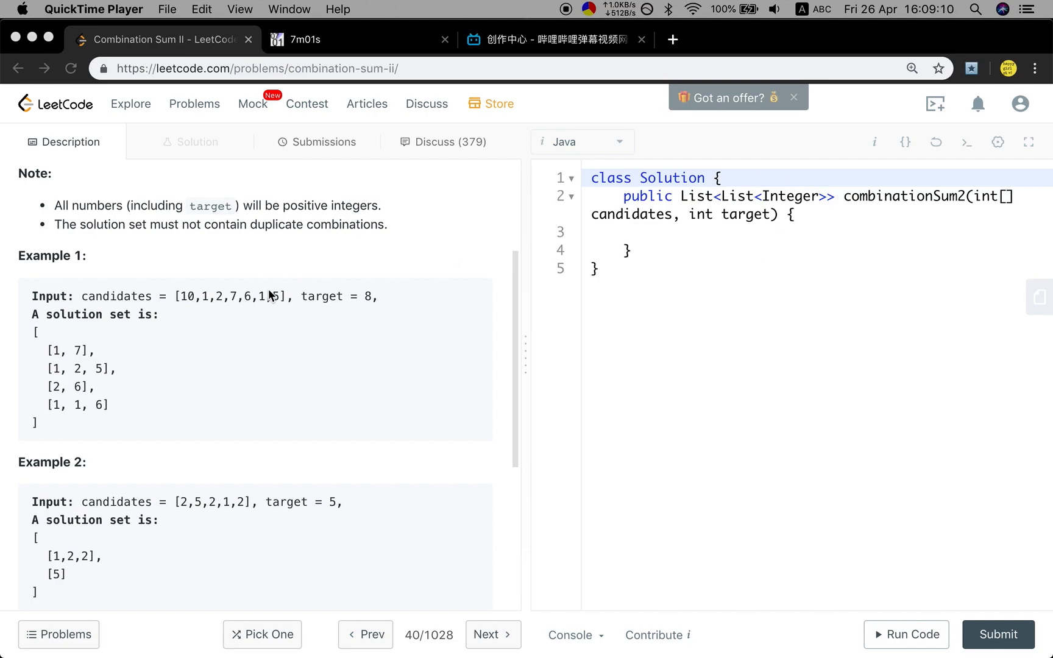
{"action": "mouse_move", "coordinate": [189, 348]}
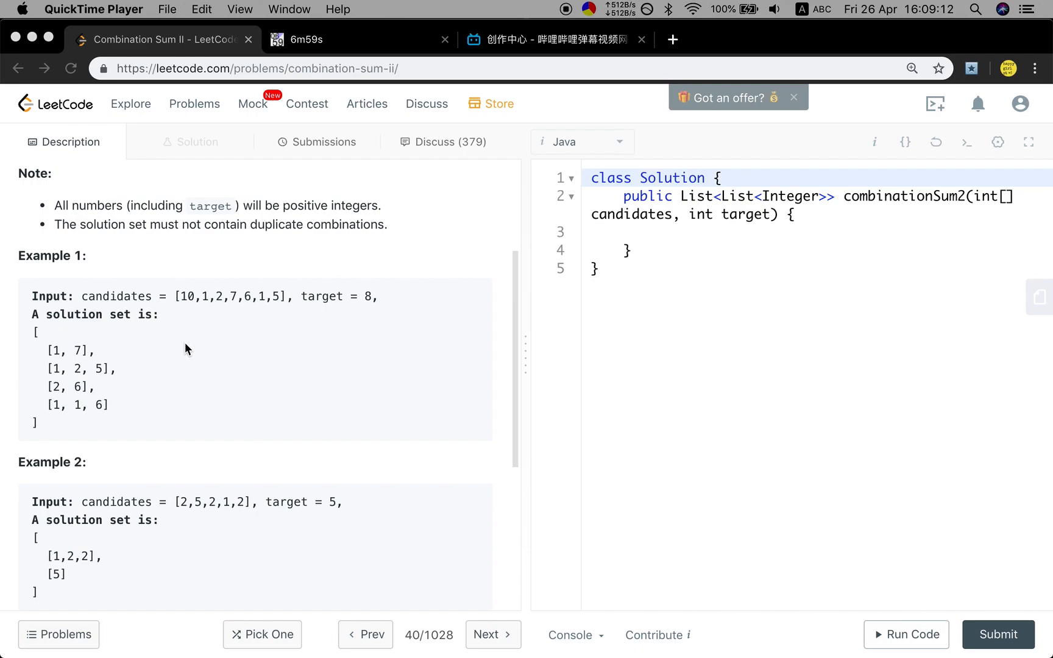
{"action": "mouse_move", "coordinate": [195, 312]}
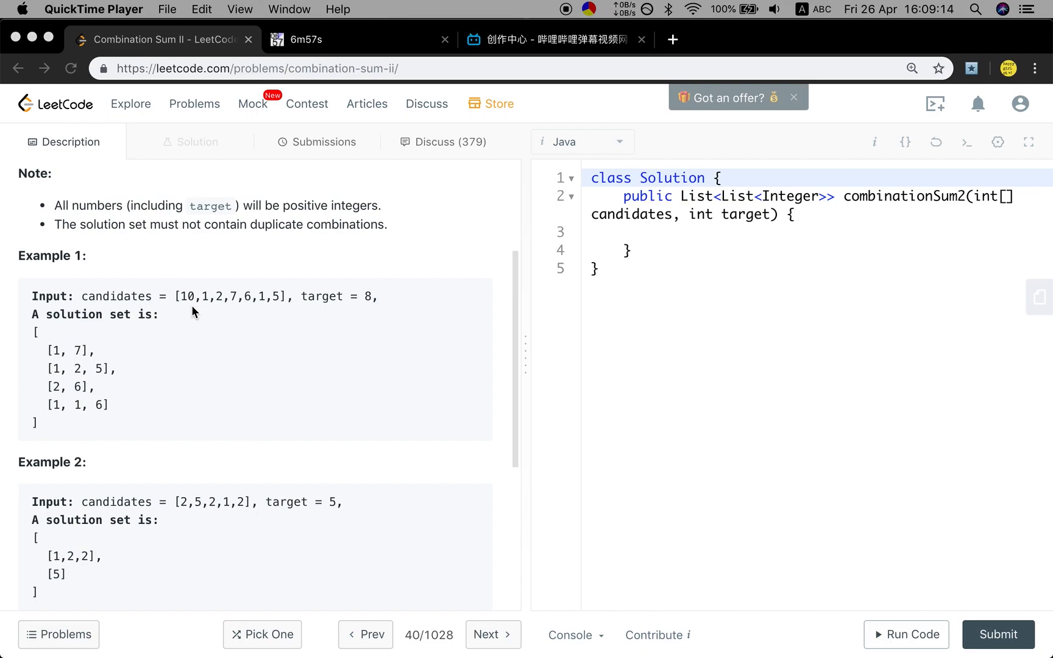
{"action": "mouse_move", "coordinate": [206, 334]}
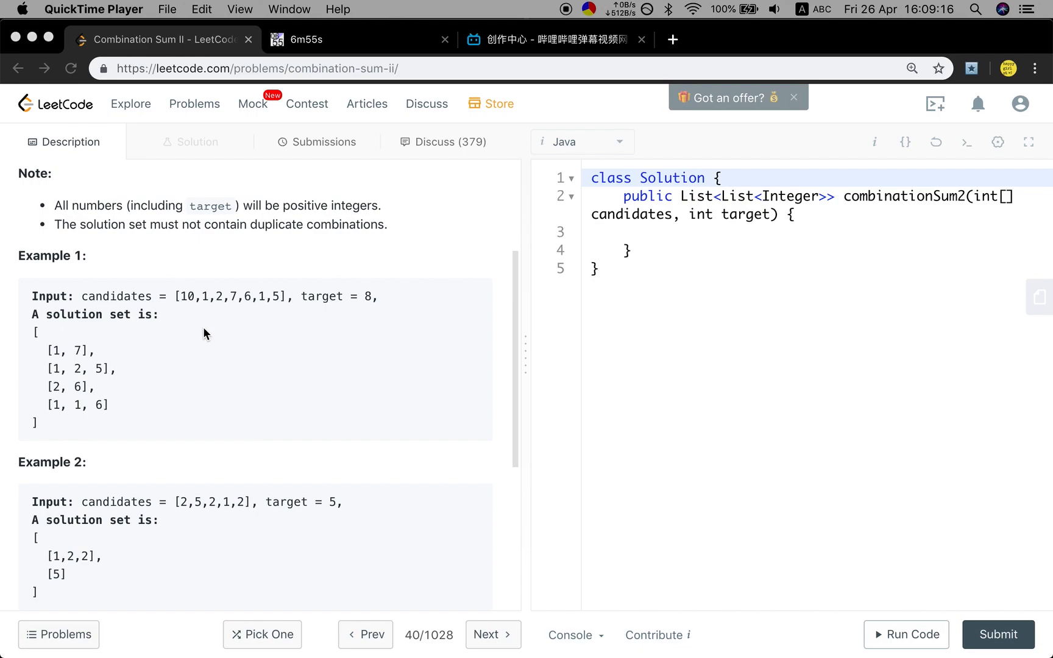
{"action": "mouse_move", "coordinate": [226, 445]}
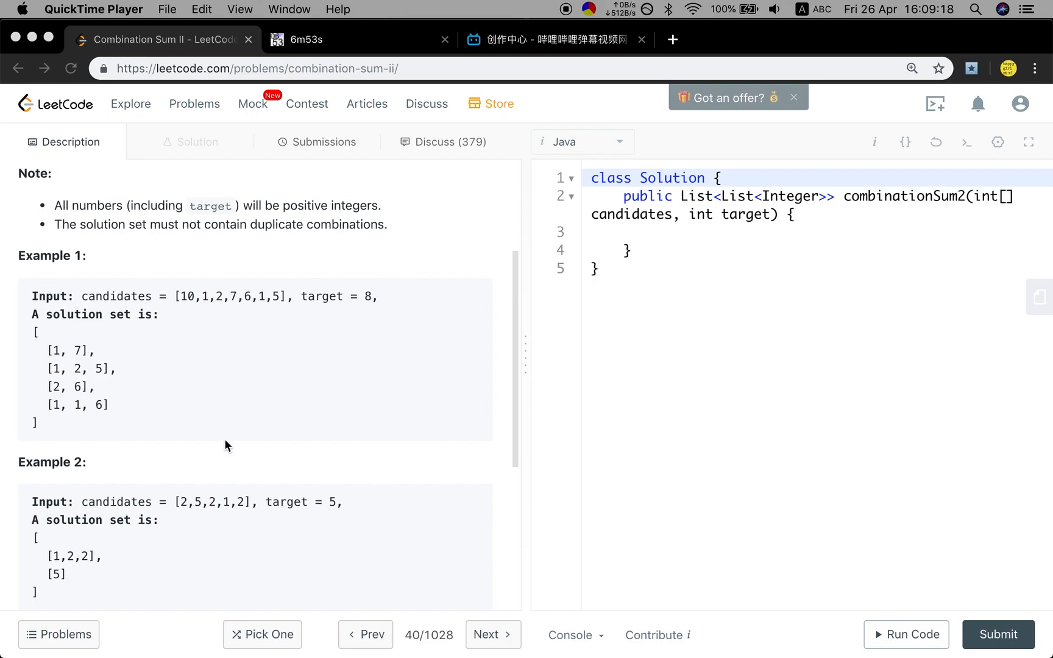
{"action": "scroll", "scroll_direction": "down", "scroll_amount": 3}
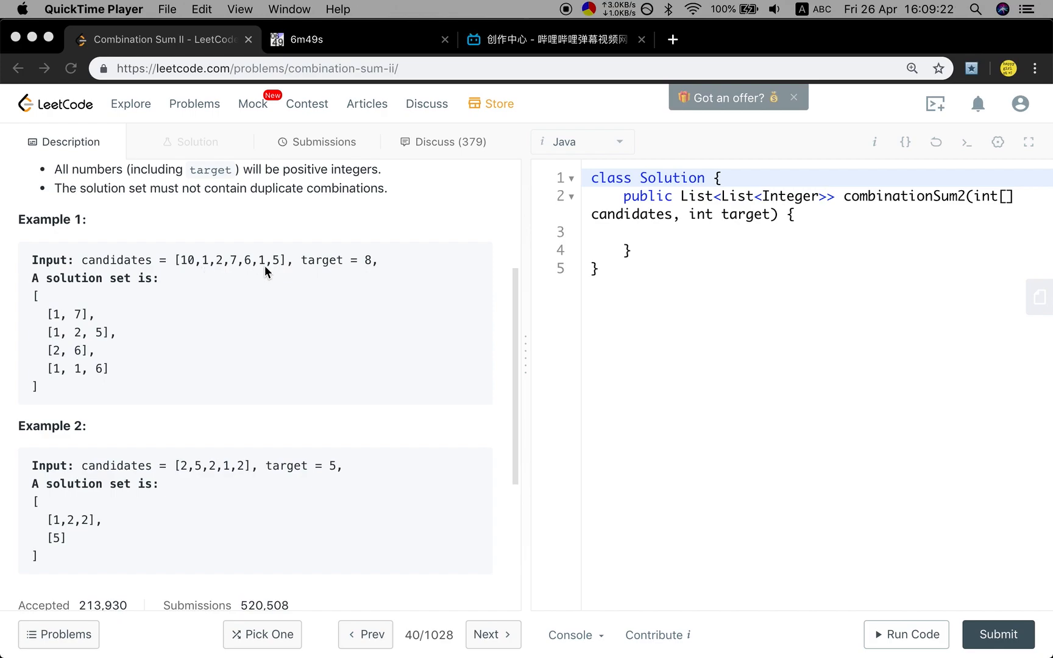
{"action": "mouse_move", "coordinate": [251, 279]}
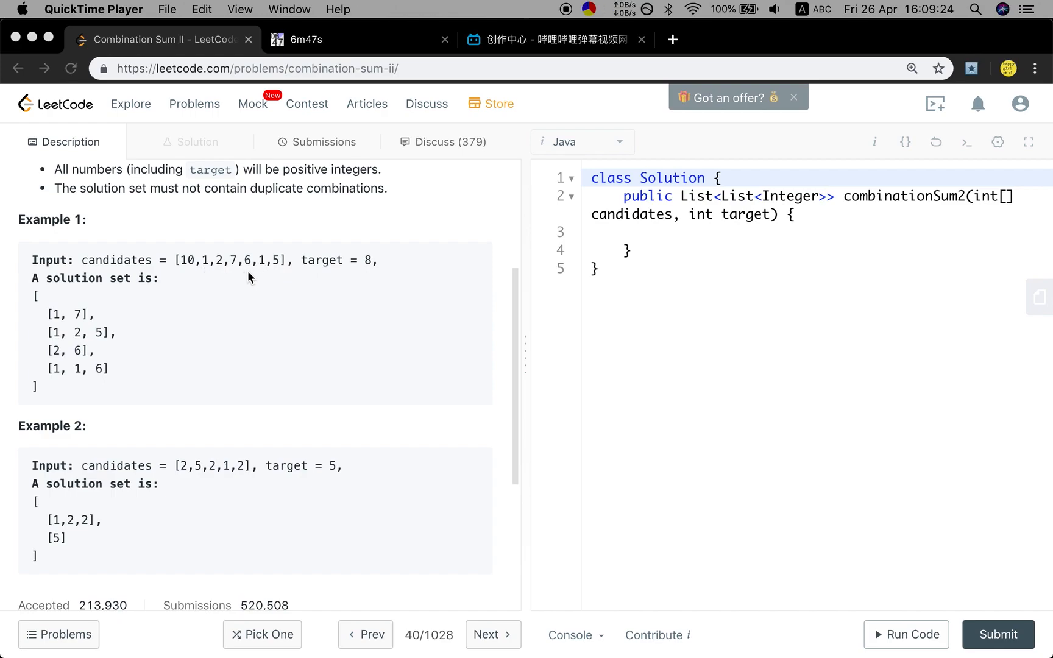
{"action": "mouse_move", "coordinate": [390, 267]}
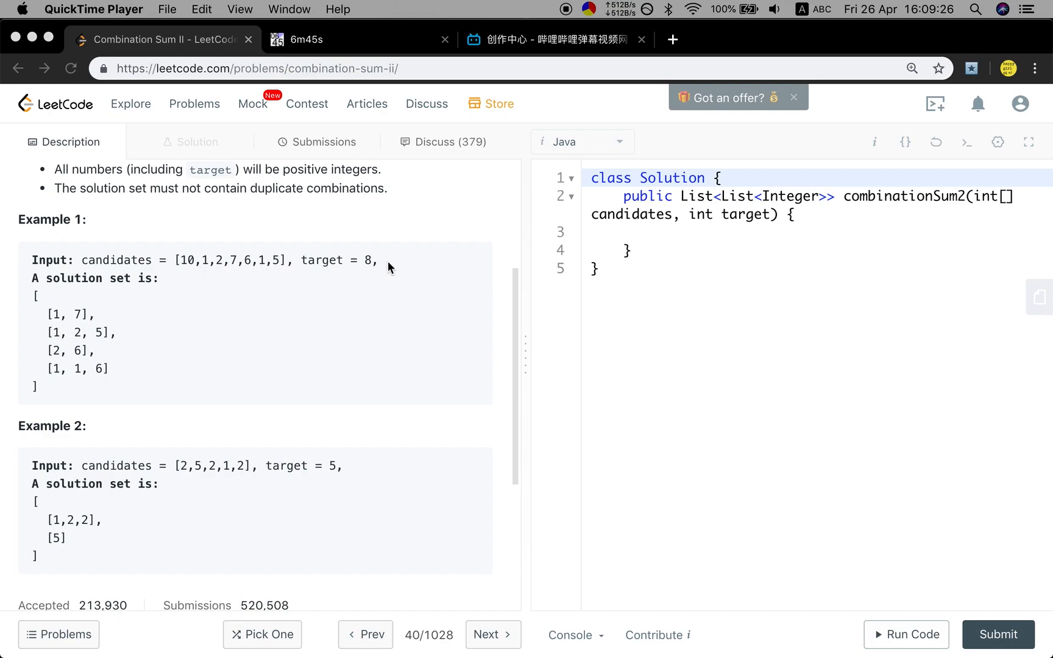
{"action": "mouse_move", "coordinate": [268, 292]}
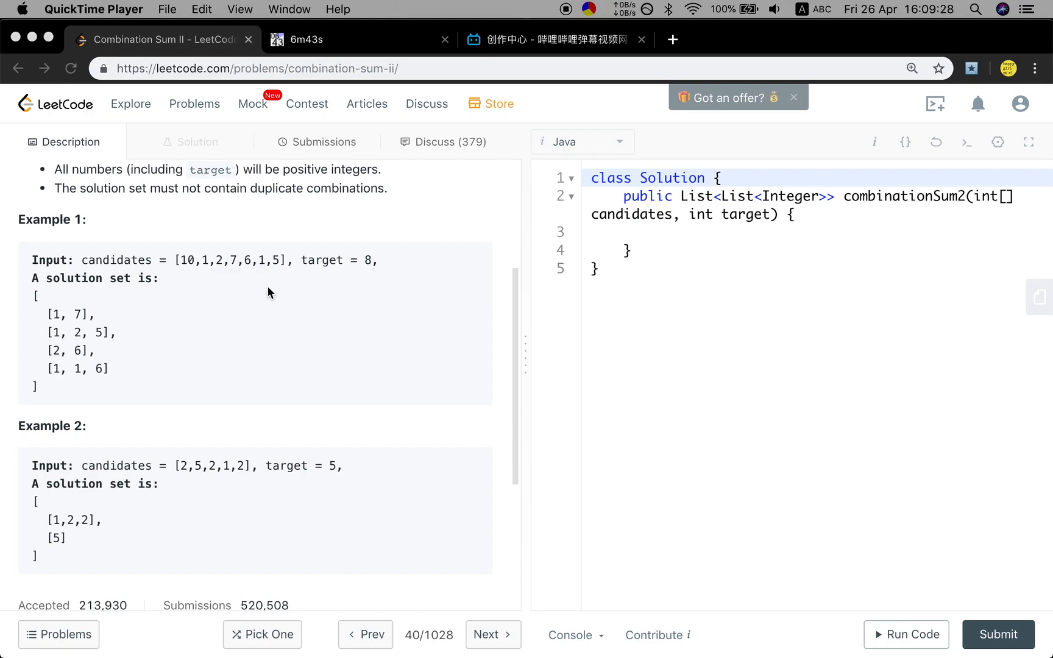
{"action": "mouse_move", "coordinate": [264, 270]}
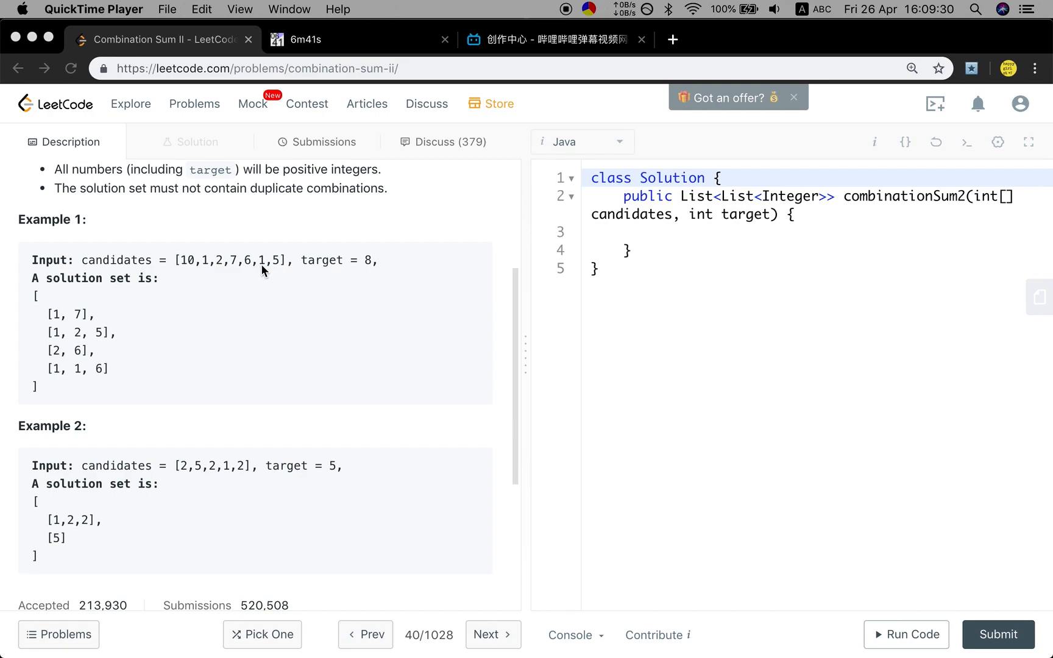
{"action": "mouse_move", "coordinate": [205, 276]}
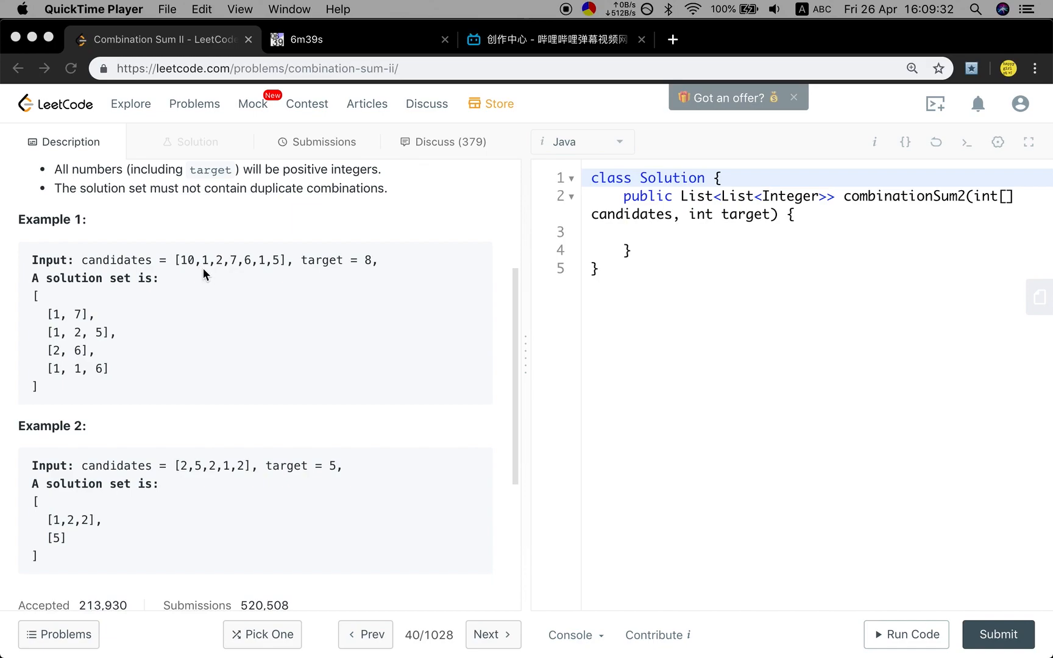
{"action": "mouse_move", "coordinate": [365, 274]}
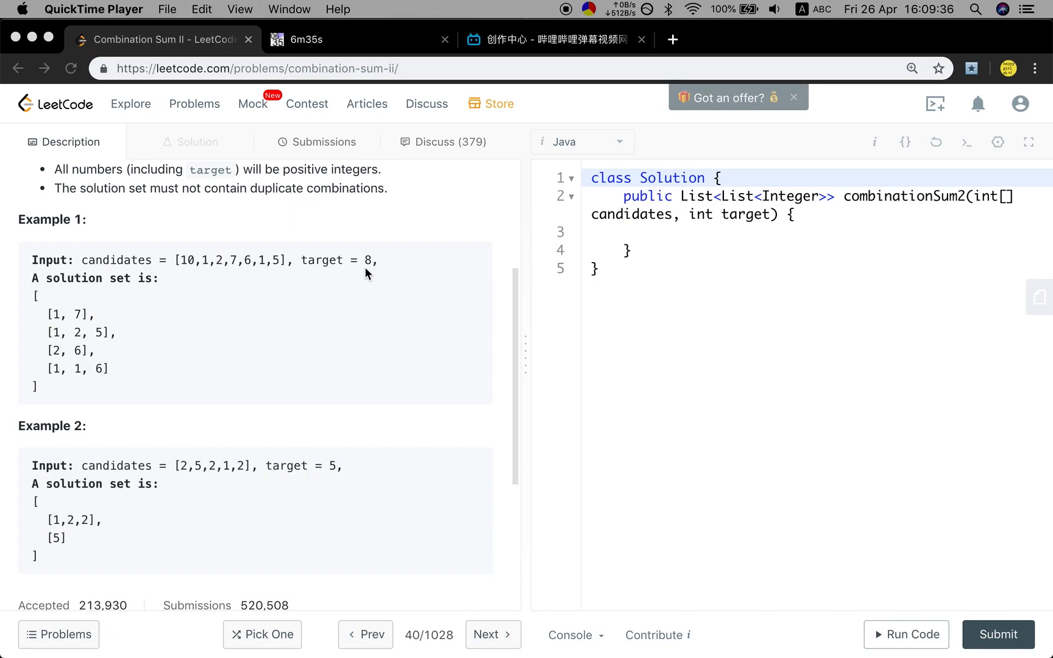
{"action": "scroll", "scroll_direction": "up", "scroll_amount": 3}
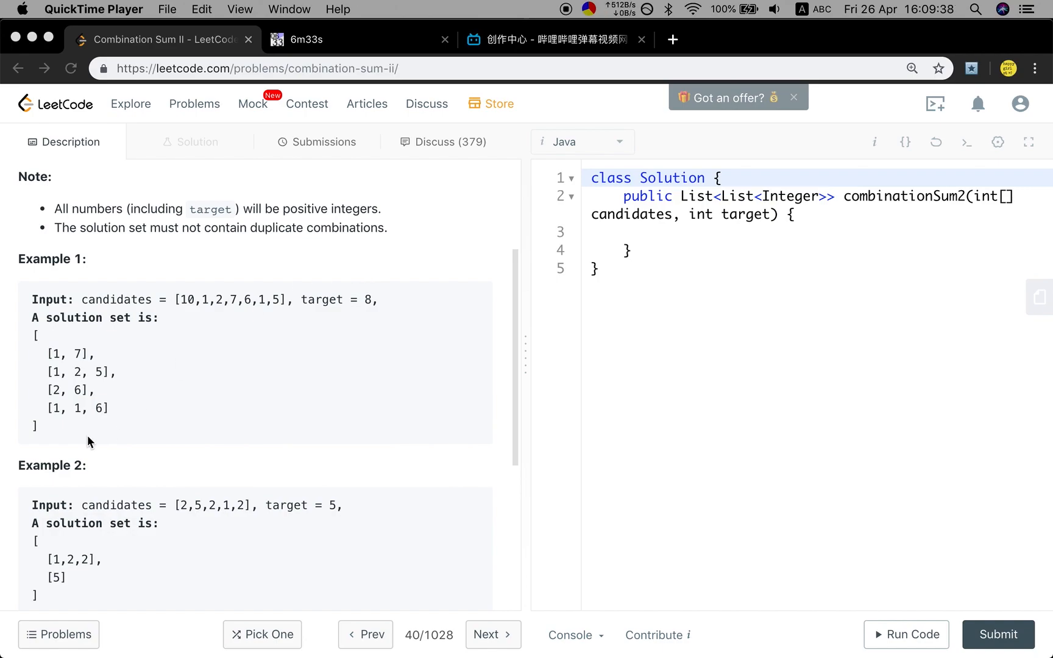
{"action": "mouse_move", "coordinate": [114, 440]}
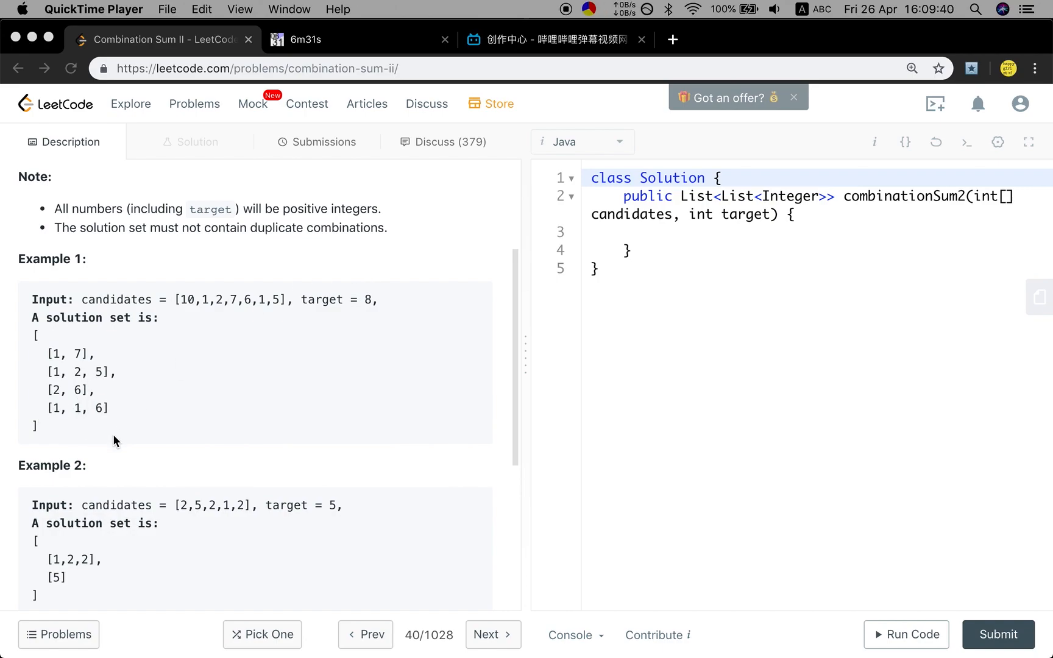
{"action": "mouse_move", "coordinate": [199, 423]}
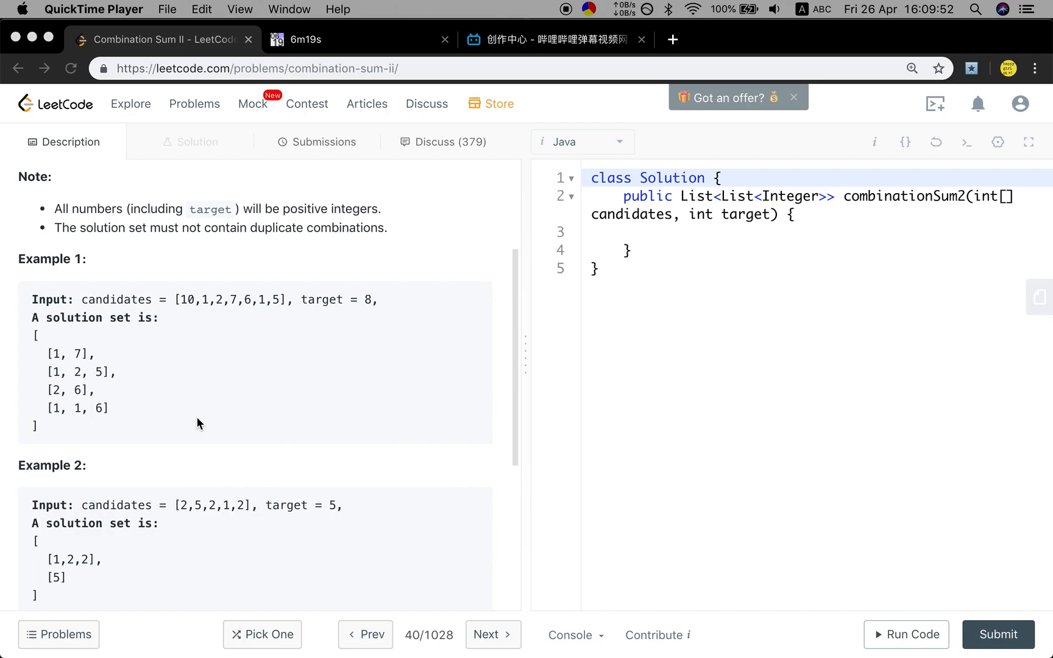
{"action": "mouse_move", "coordinate": [158, 312]}
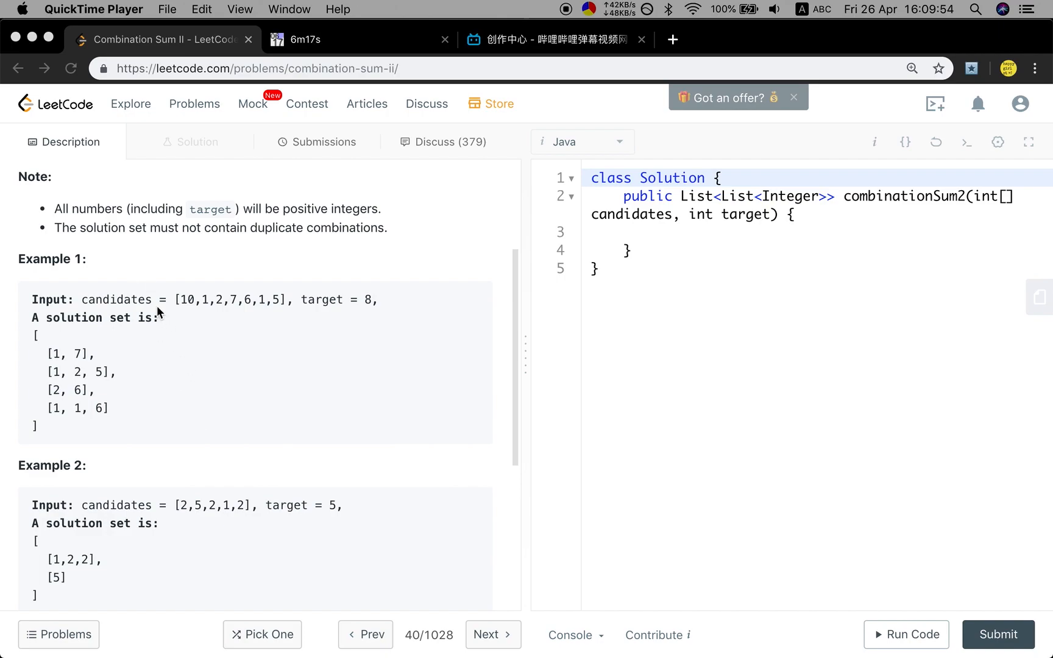
{"action": "mouse_move", "coordinate": [205, 313]}
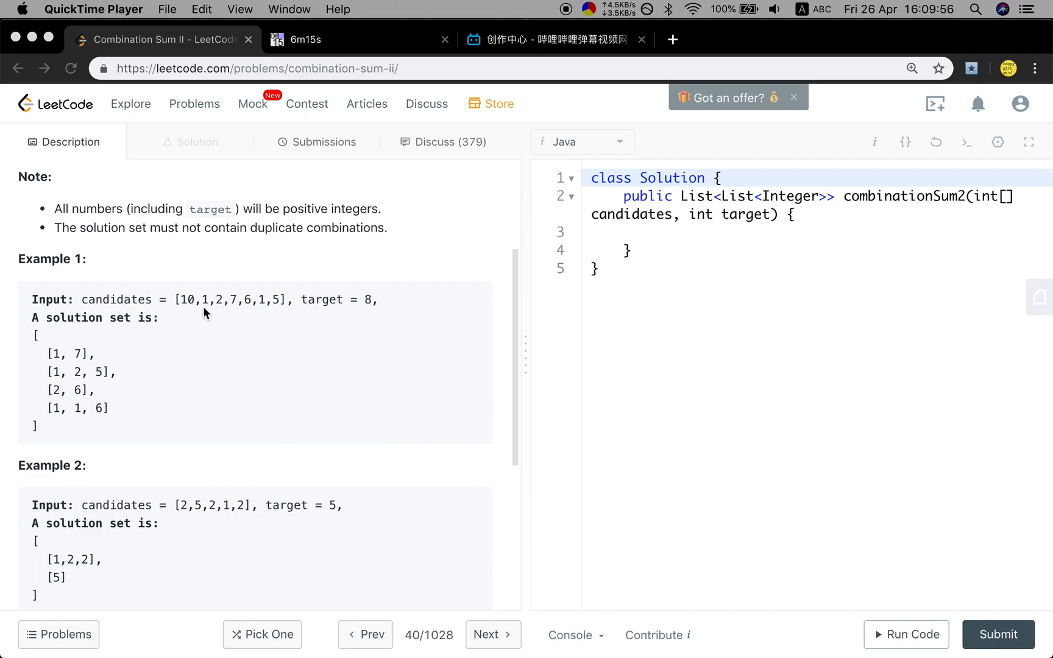
{"action": "mouse_move", "coordinate": [212, 320]}
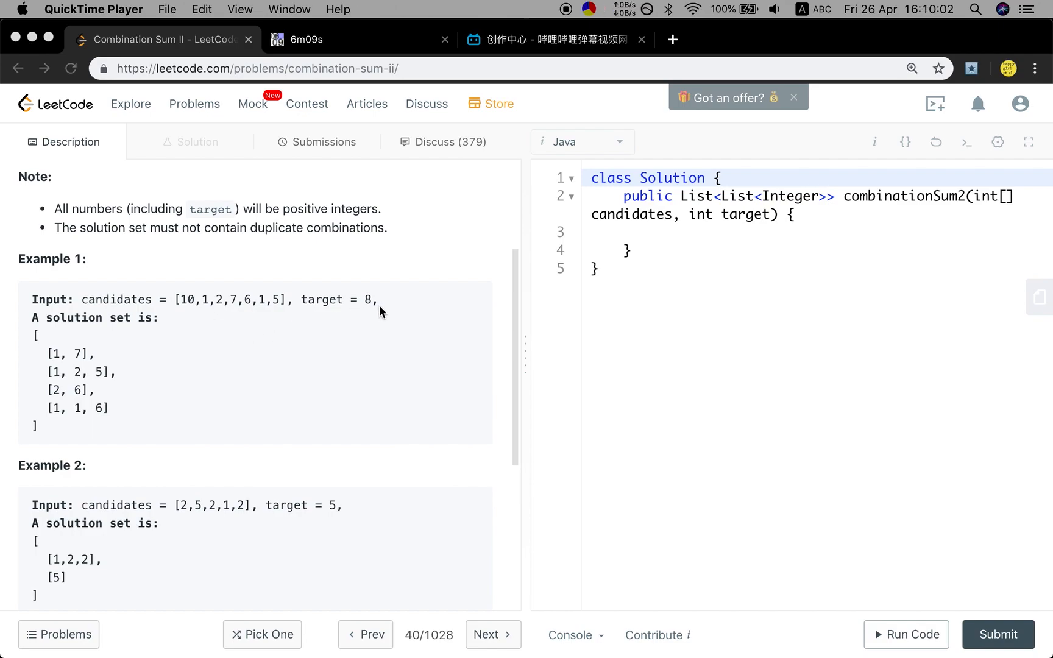
{"action": "mouse_move", "coordinate": [323, 317]}
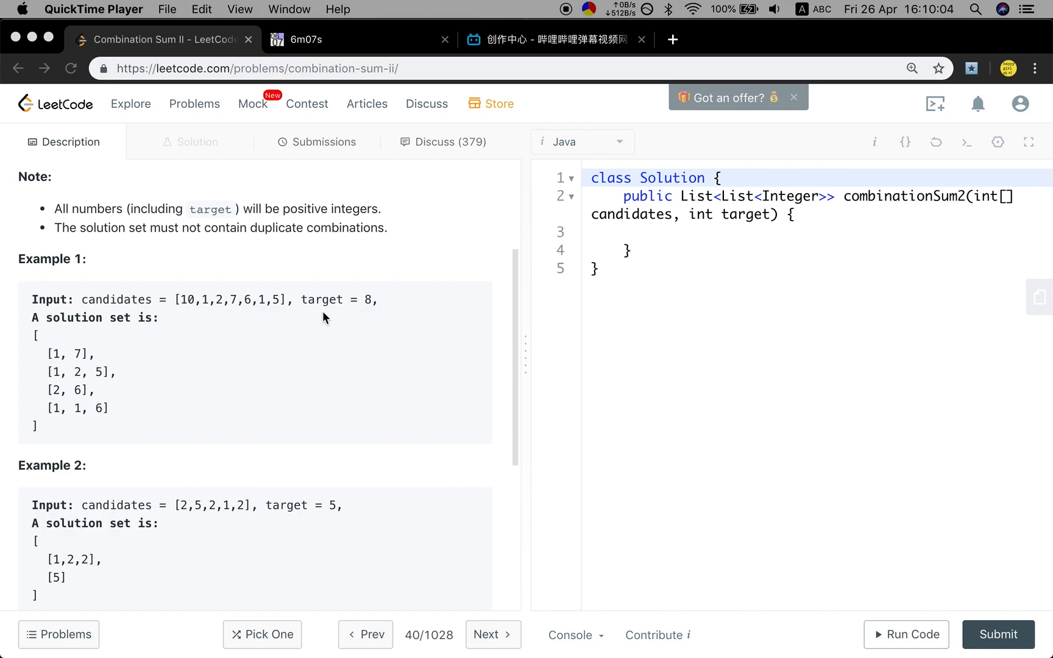
{"action": "mouse_move", "coordinate": [264, 315]}
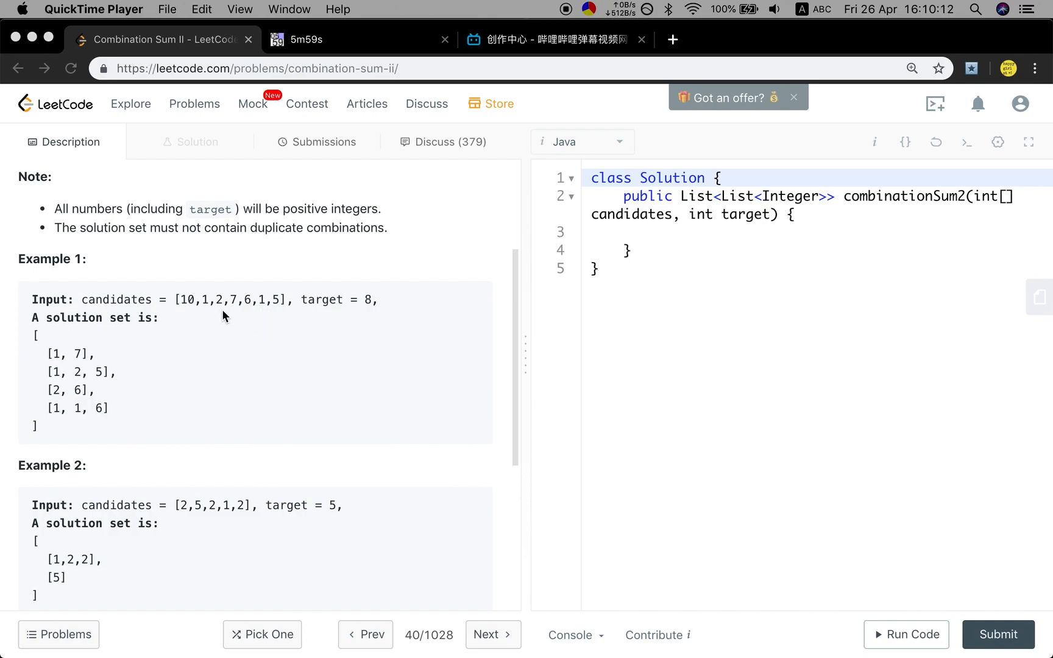
{"action": "mouse_move", "coordinate": [168, 323]}
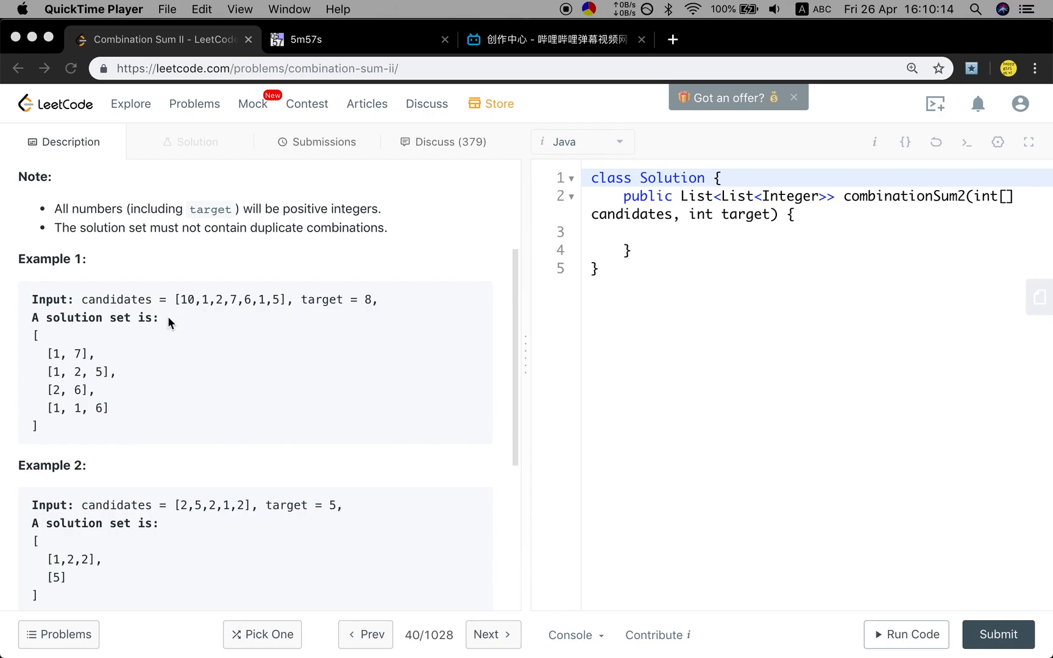
{"action": "mouse_move", "coordinate": [241, 322]}
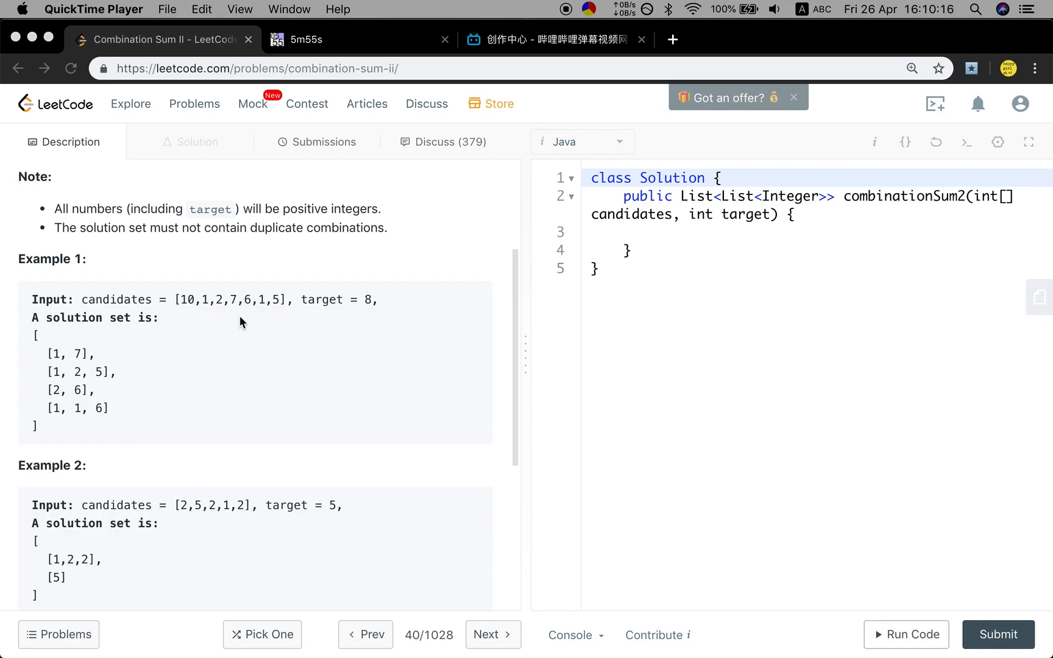
{"action": "mouse_move", "coordinate": [273, 318]}
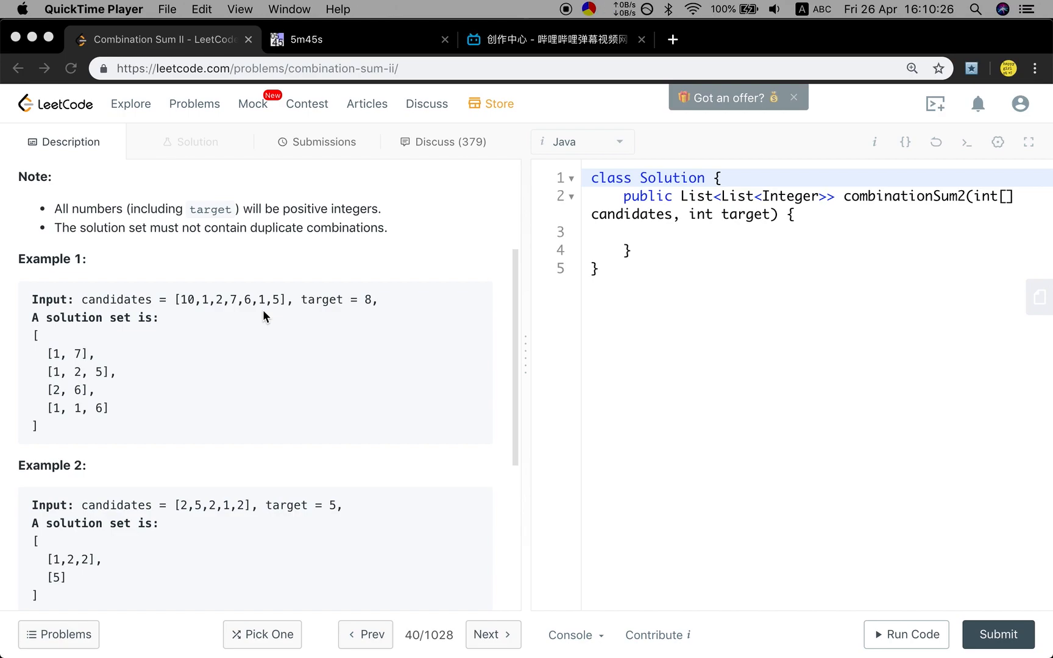
{"action": "mouse_move", "coordinate": [659, 231]}
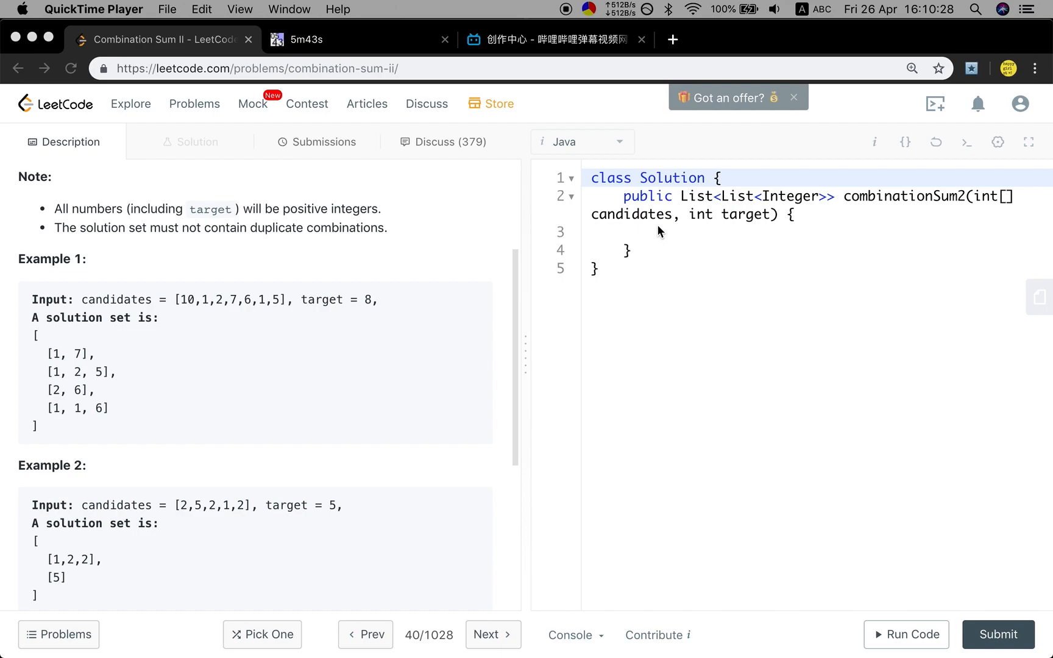
{"action": "type", "text": "List"}
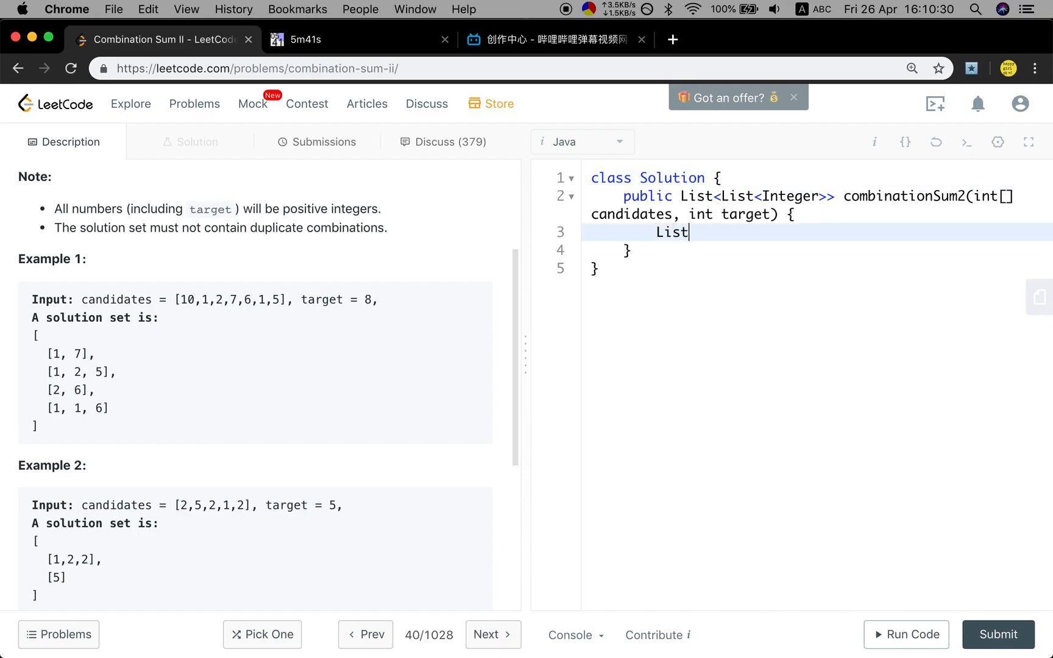
{"action": "type", "text": "<List<In"}
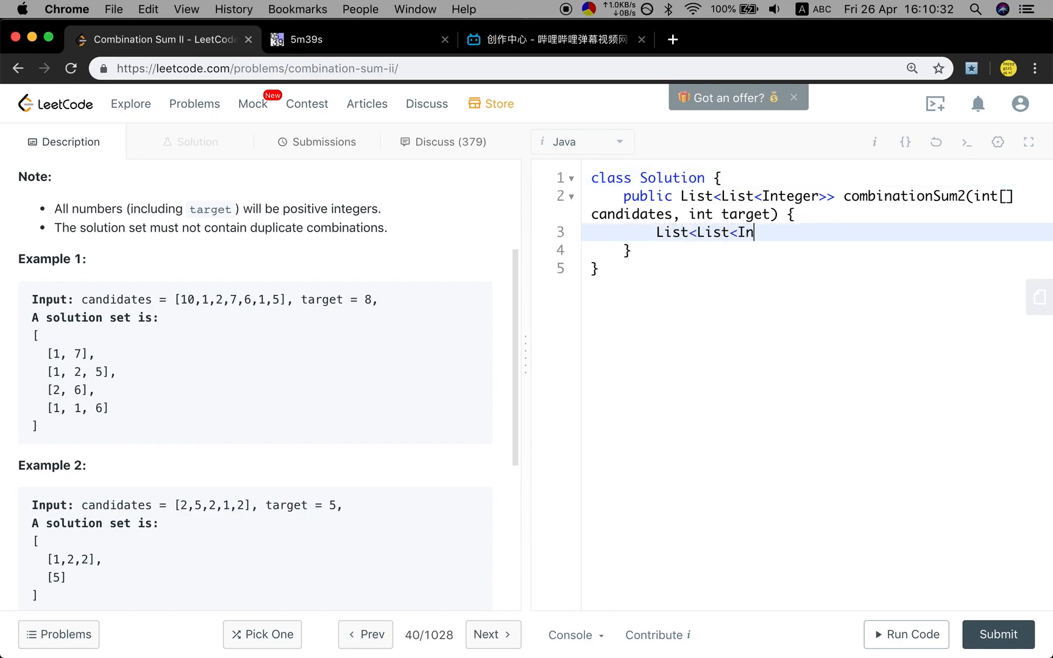
{"action": "type", "text": "teger>> res =n"}
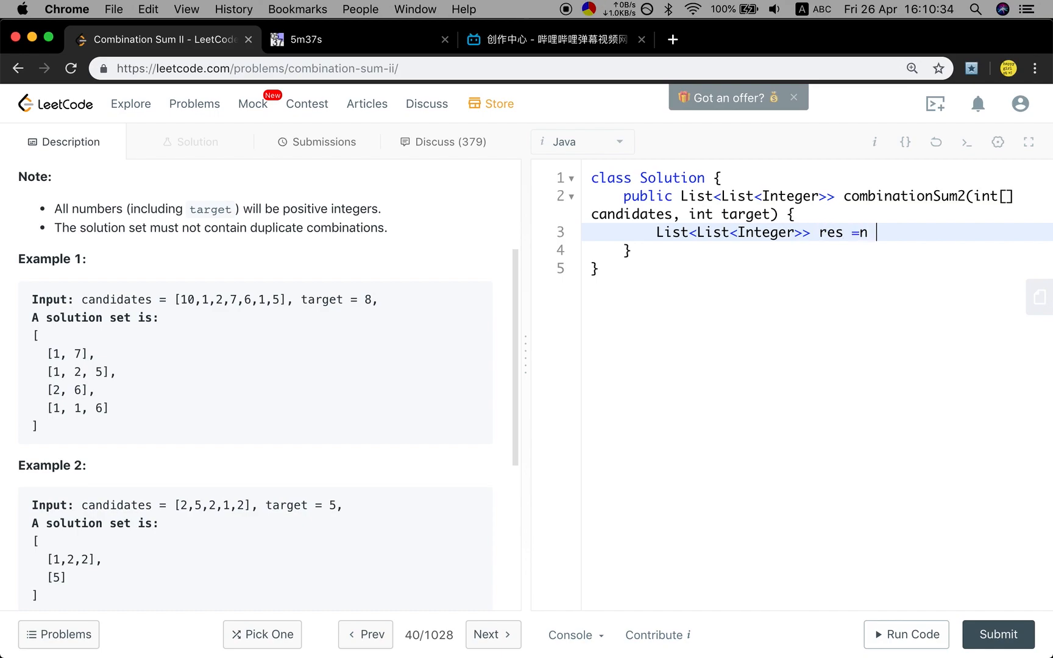
{"action": "type", "text": "new"}
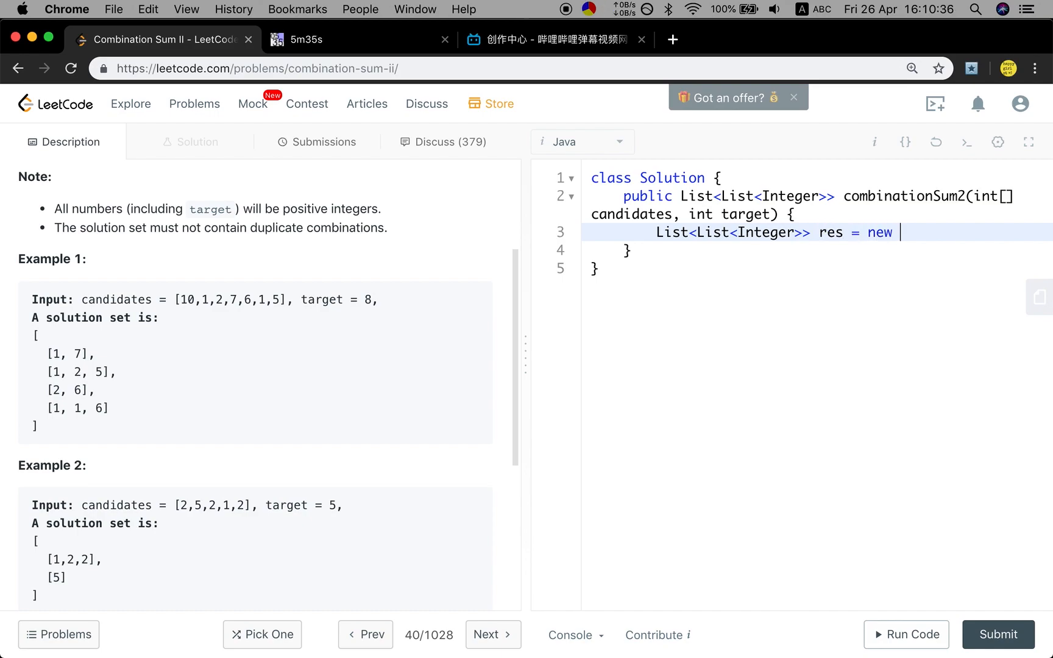
{"action": "type", "text": "ArrayList<>()"}
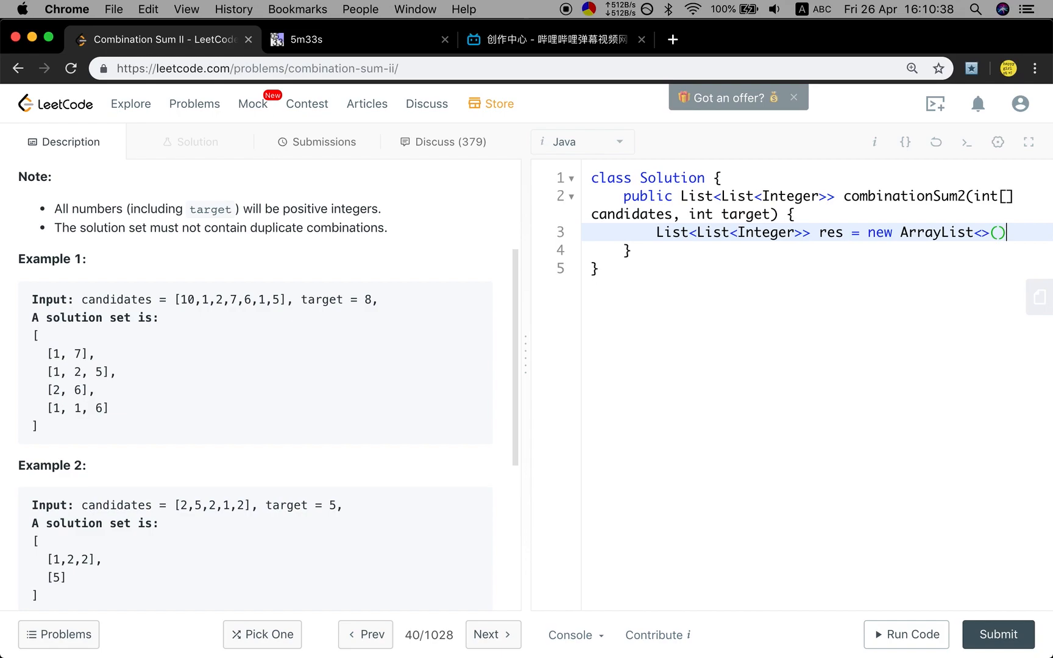
{"action": "type", "text": ";"}
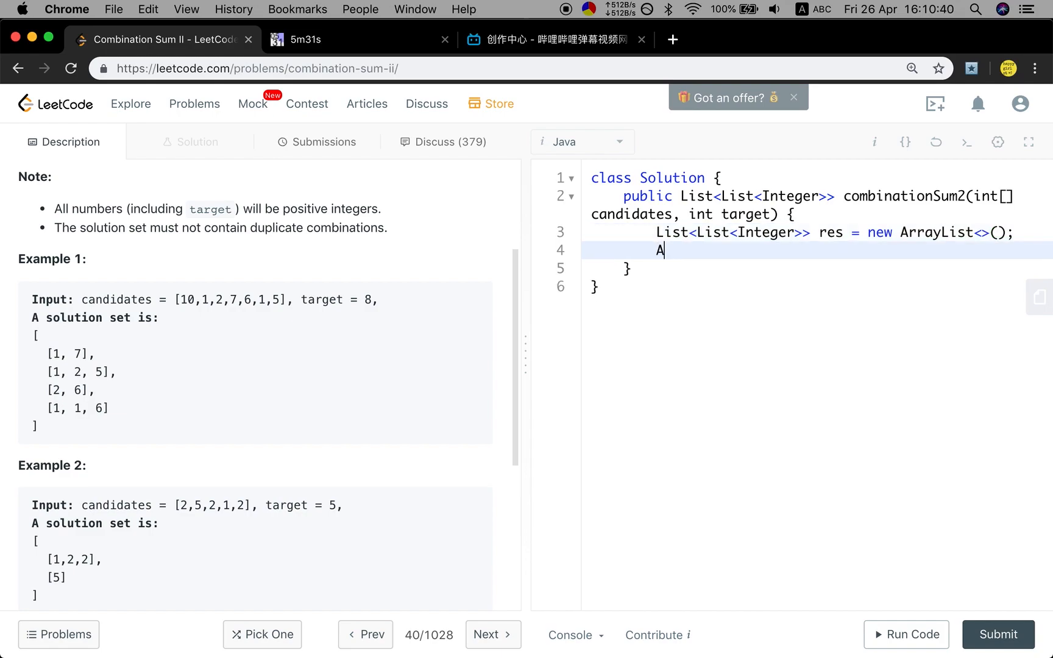
- Add Arrays.sort(candidates) and call helper(res, new ArrayList<>(), candidates, target, 0)
{"action": "type", "text": "rrays.so"}
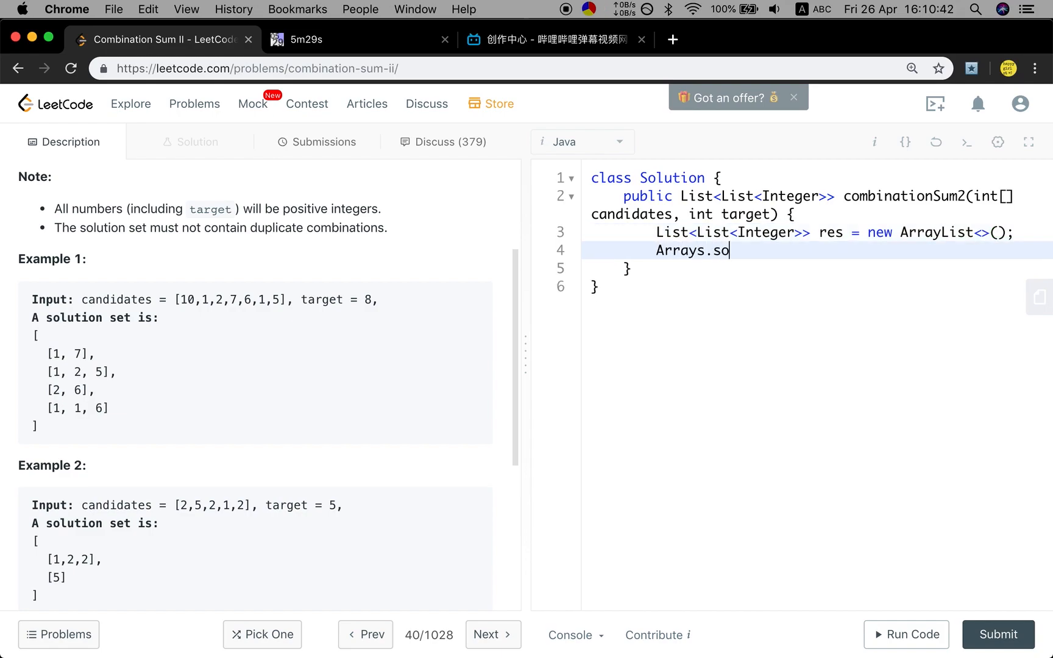
{"action": "type", "text": "rt(candidates);"}
{"action": "type", "text": "helper("}
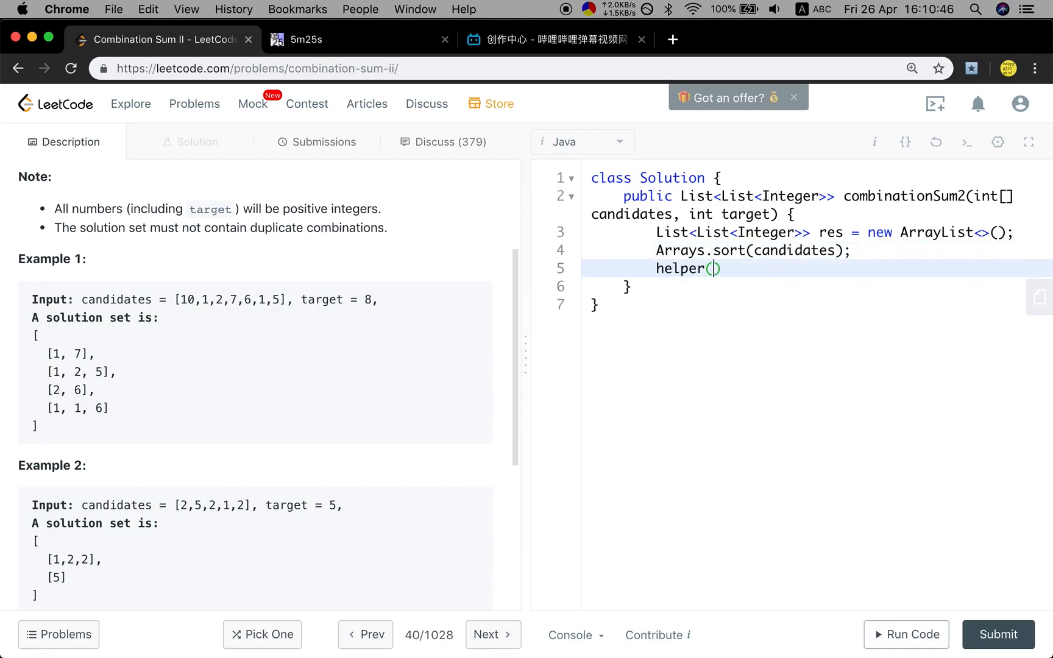
{"action": "type", "text": "res, new A"}
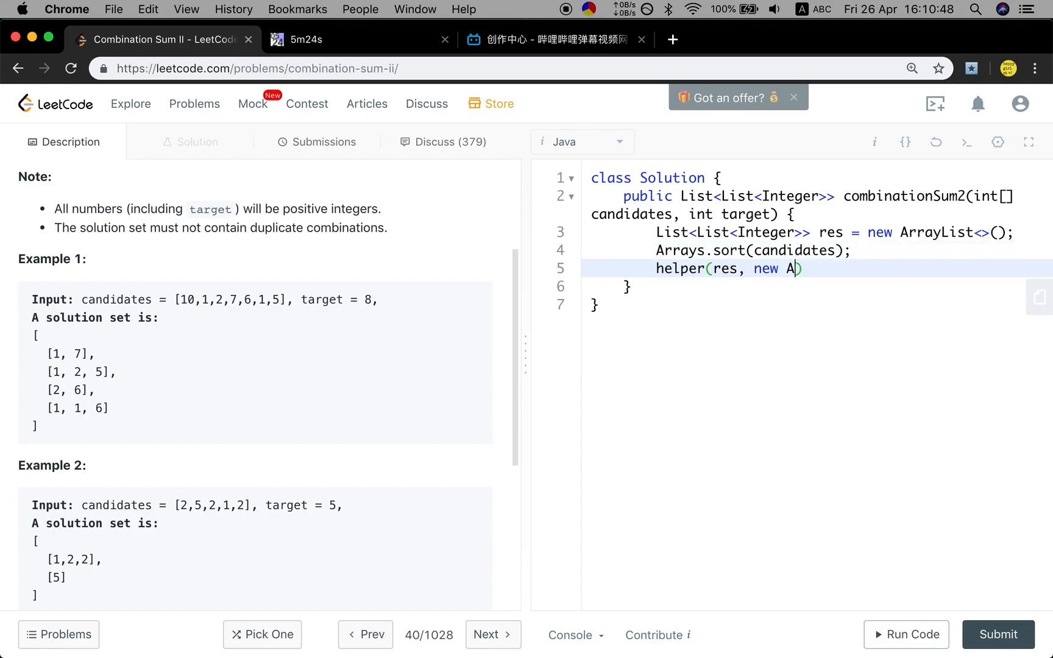
{"action": "type", "text": "rrayList<>()"}
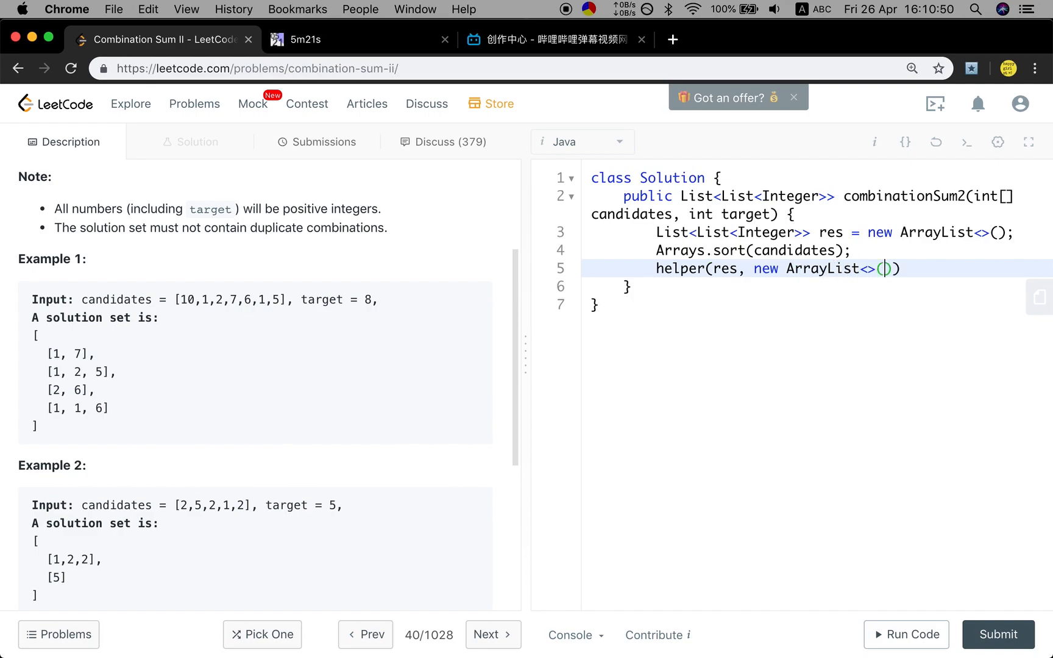
{"action": "type", "text": ", candidates, targe"}
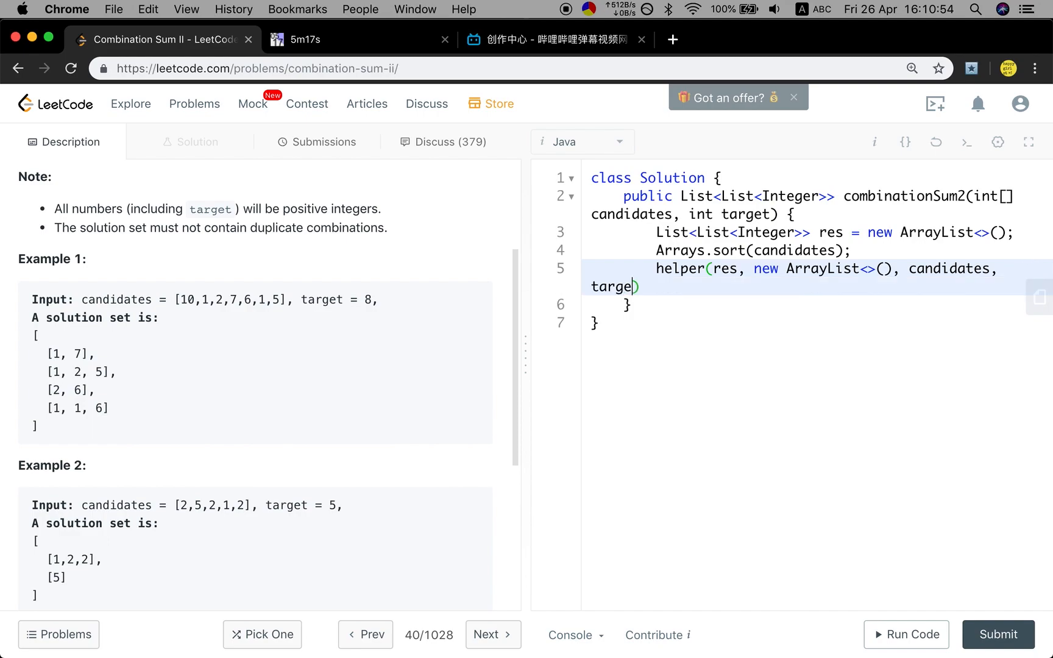
{"action": "type", "text": ","}
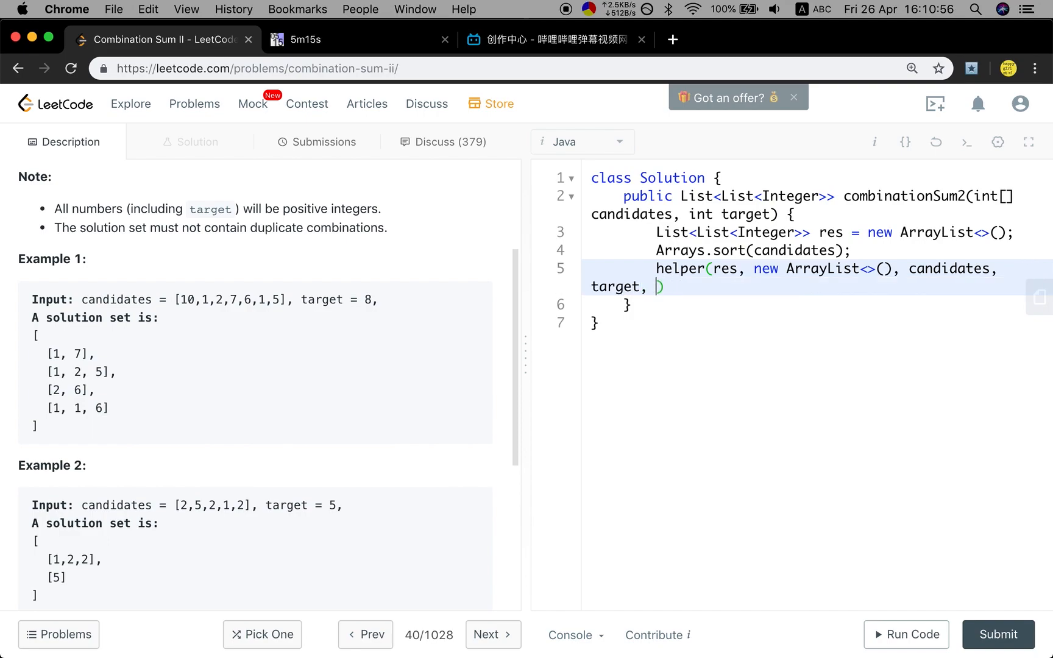
{"action": "type", "text": "0);"}
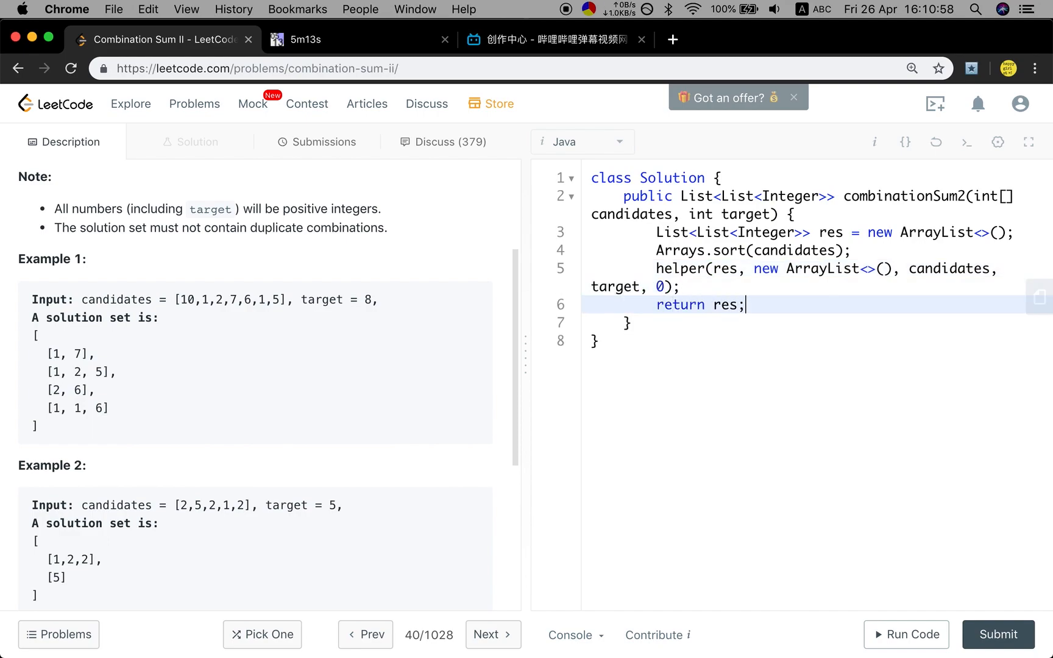
- Write the signature private void helper(List<List<Integer>> res, List<Integer> tmp, int[] candidates, int target, int index) {
{"action": "type", "text": "private vo"}
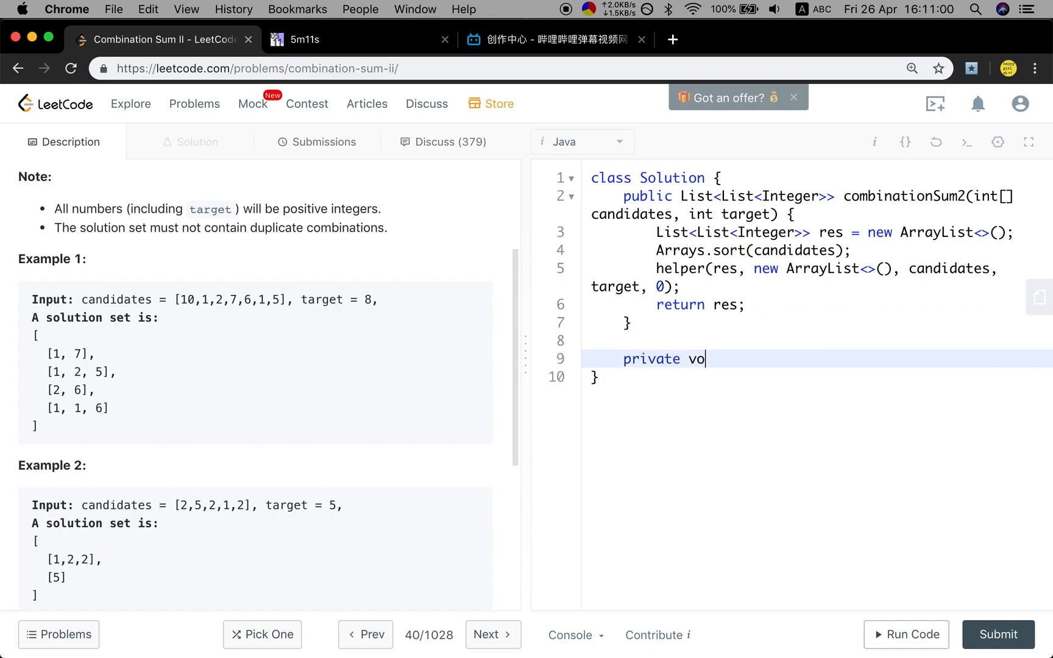
{"action": "type", "text": "d"}
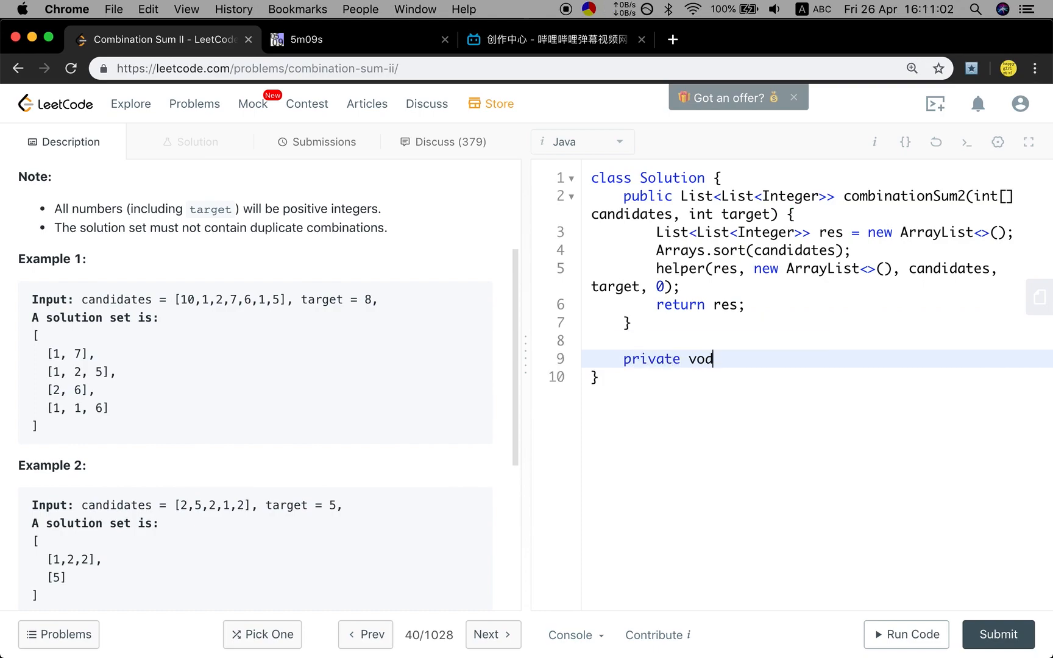
{"action": "type", "text": "id helper()"}
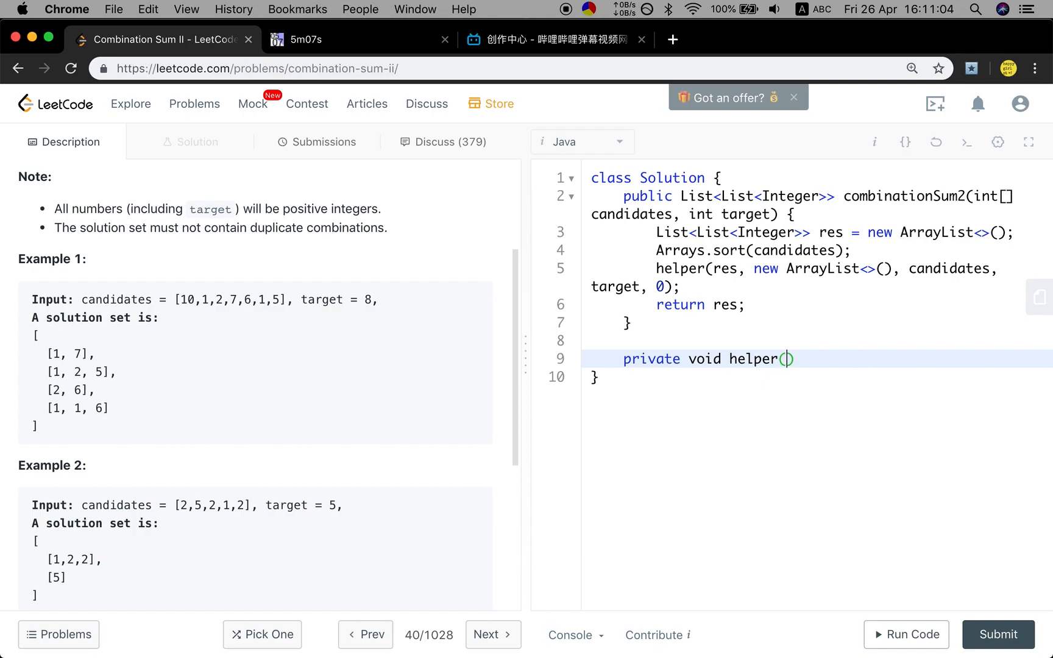
{"action": "type", "text": "List<List<"}
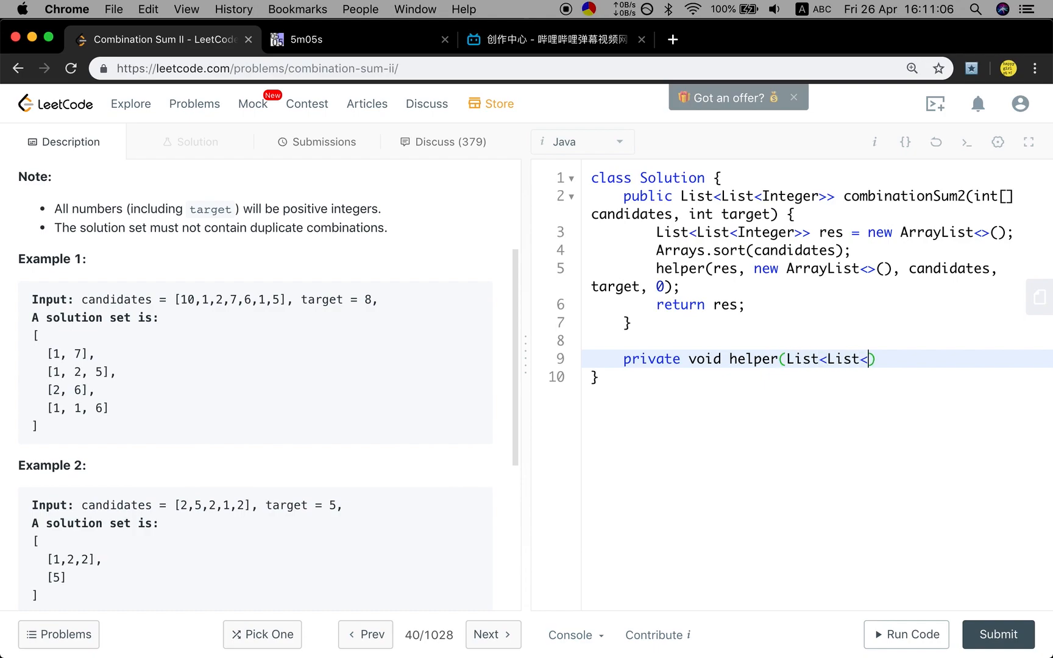
{"action": "type", "text": "Integer>> res, List<Integer> tmp, int[] candidat"}
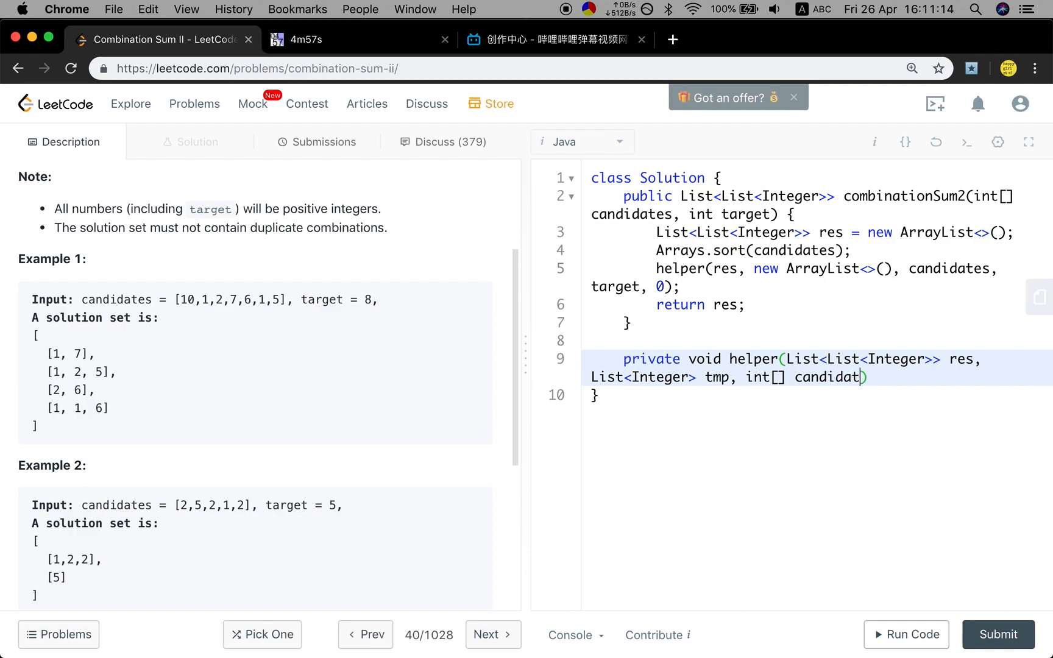
{"action": "type", "text": ", int t"}
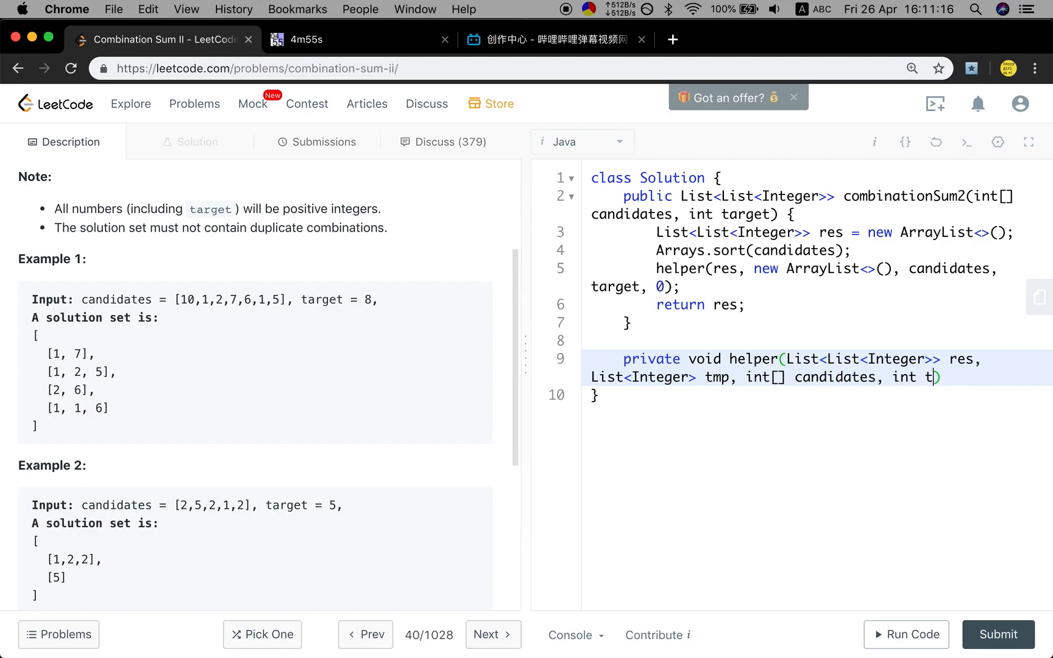
{"action": "type", "text": "arge"}
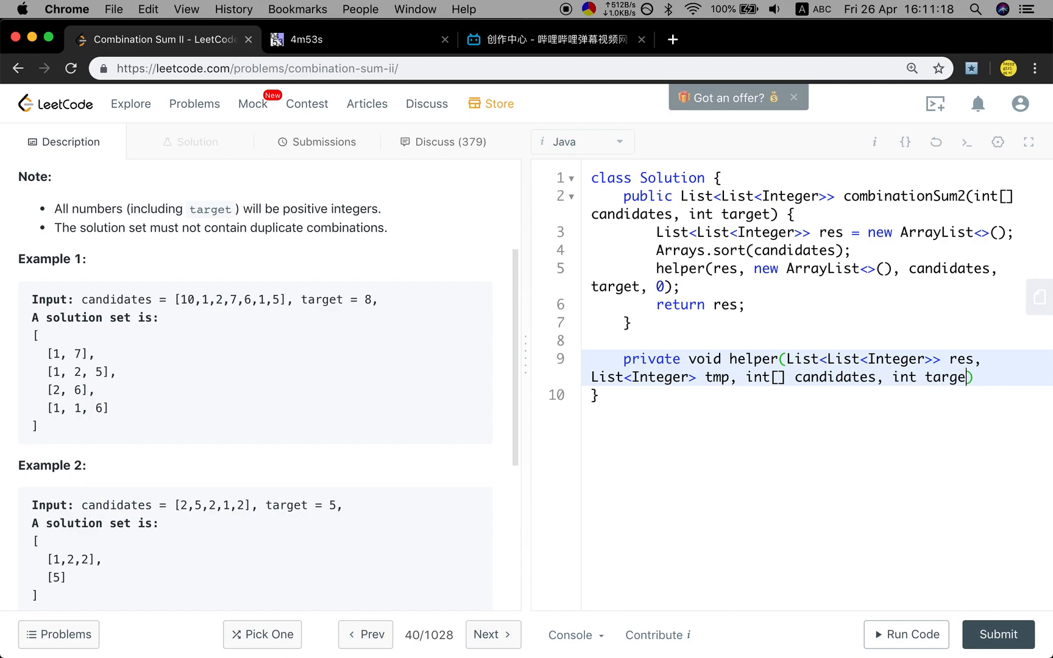
{"action": "type", "text": ", int i"}
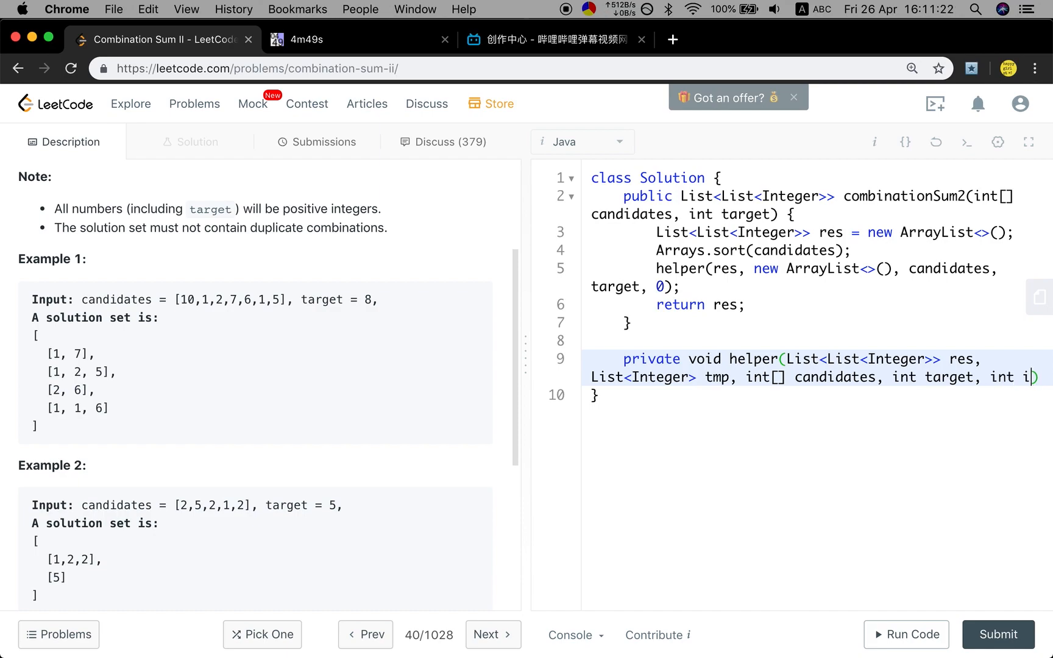
{"action": "type", "text": "ndex) {"}
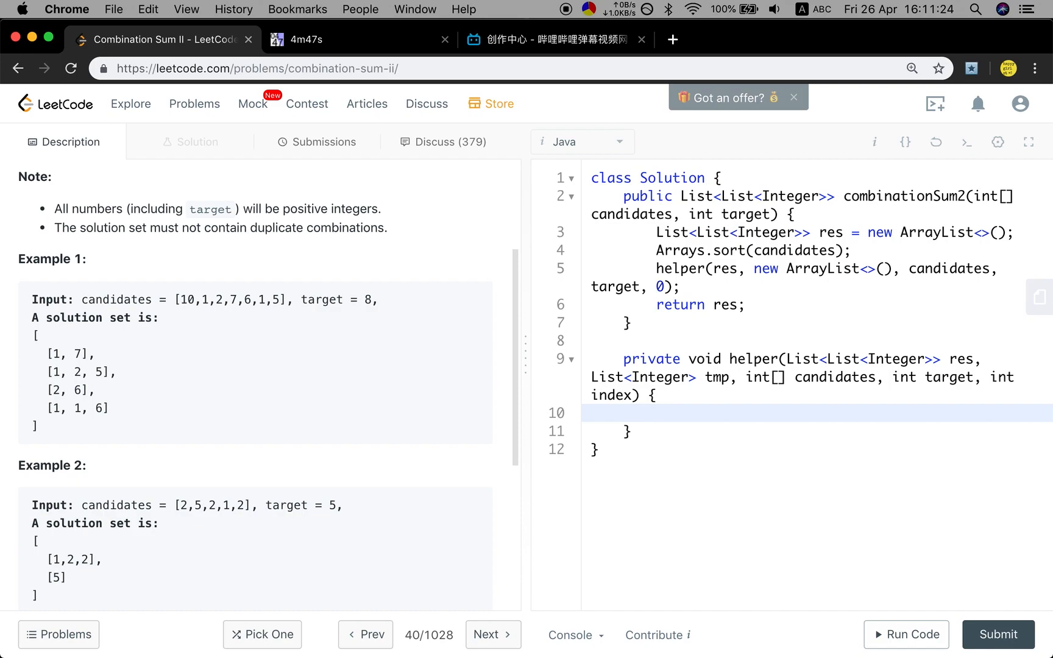
- Write the base case: if target == 0, res.add(new ArrayList<>(tmp)), then return
{"action": "type", "text": "if"}
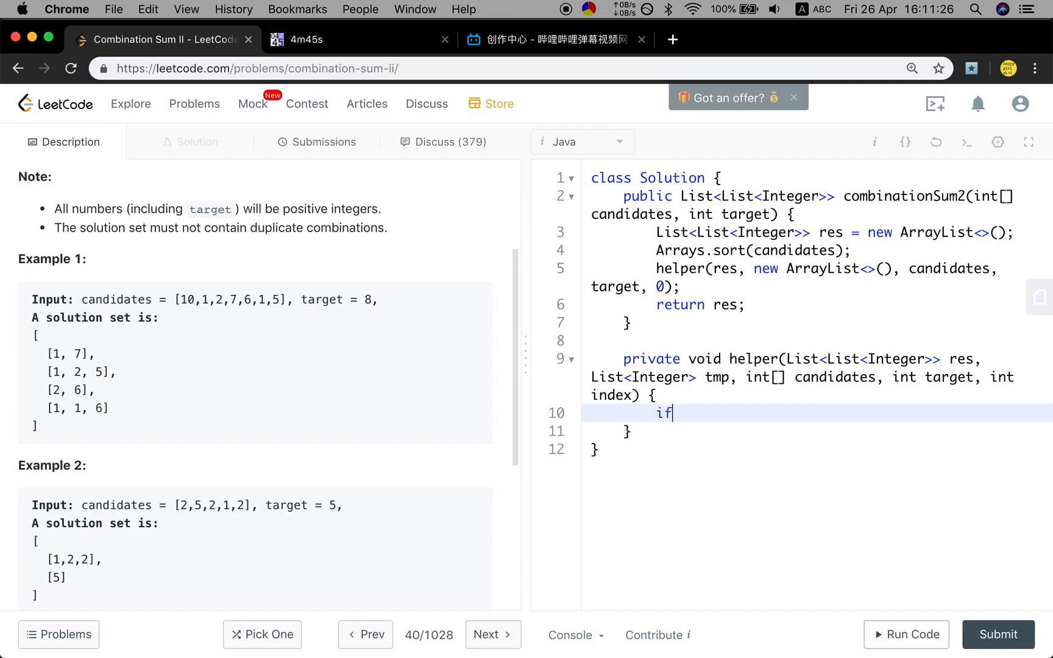
{"action": "type", "text": "(targe)"}
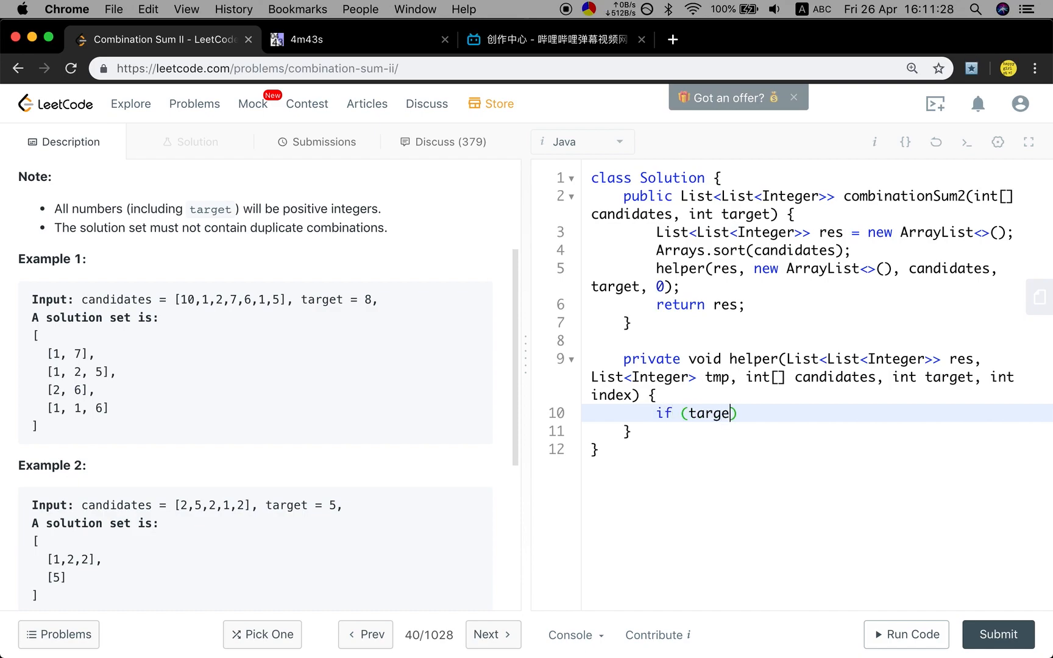
{"action": "type", "text": "<= 0"}
{"action": "type", "text": "if ("}
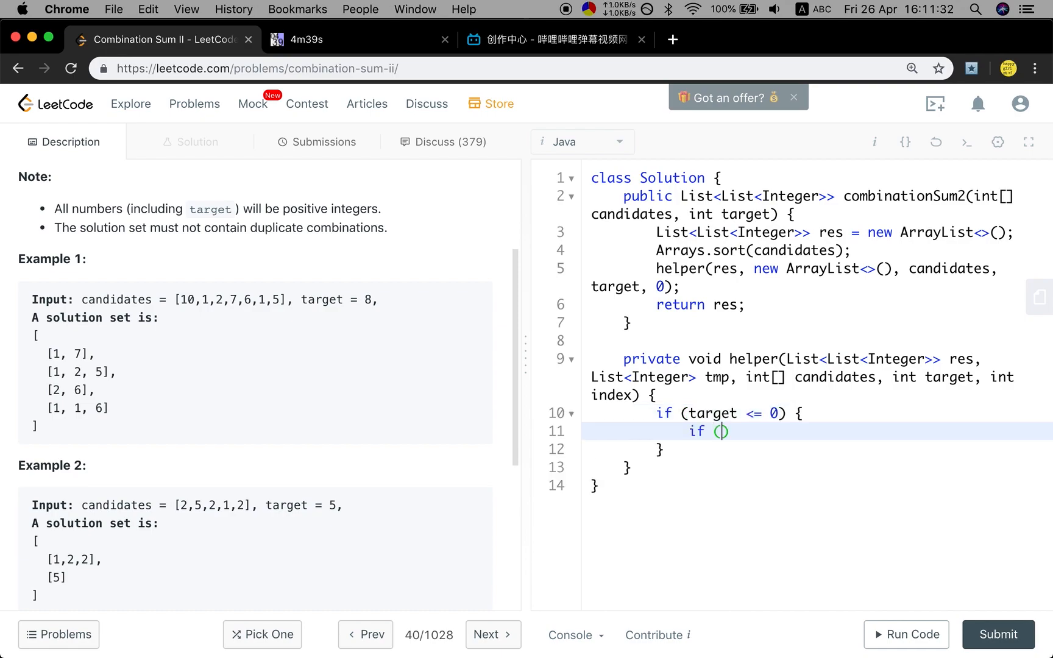
{"action": "type", "text": "target == 0"}
{"action": "type", "text": "res.add(new "}
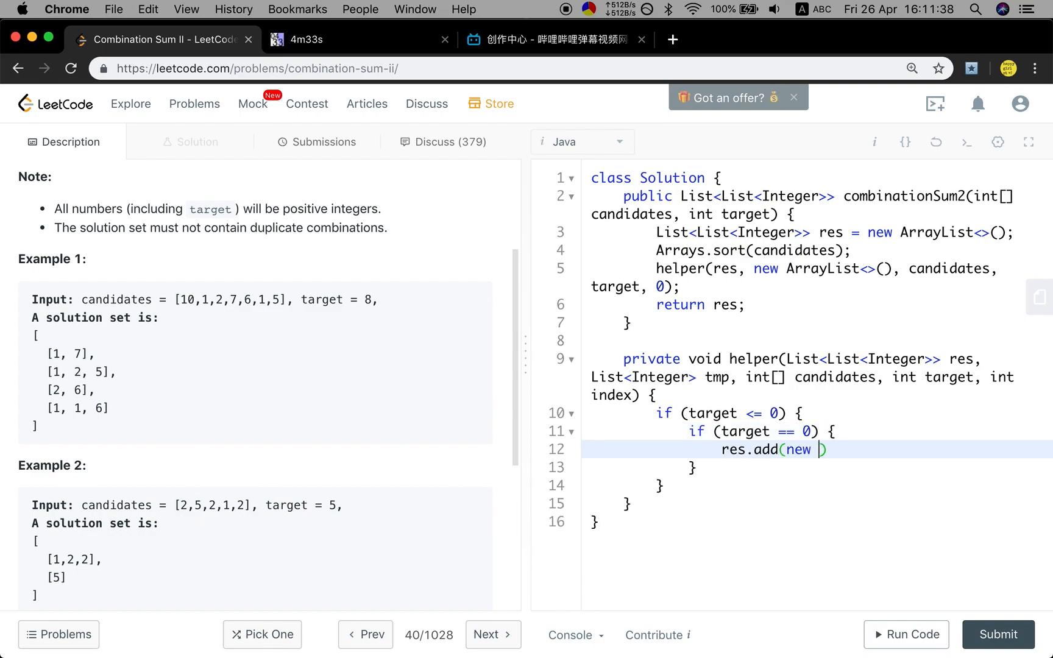
{"action": "type", "text": "ArrayList<>"}
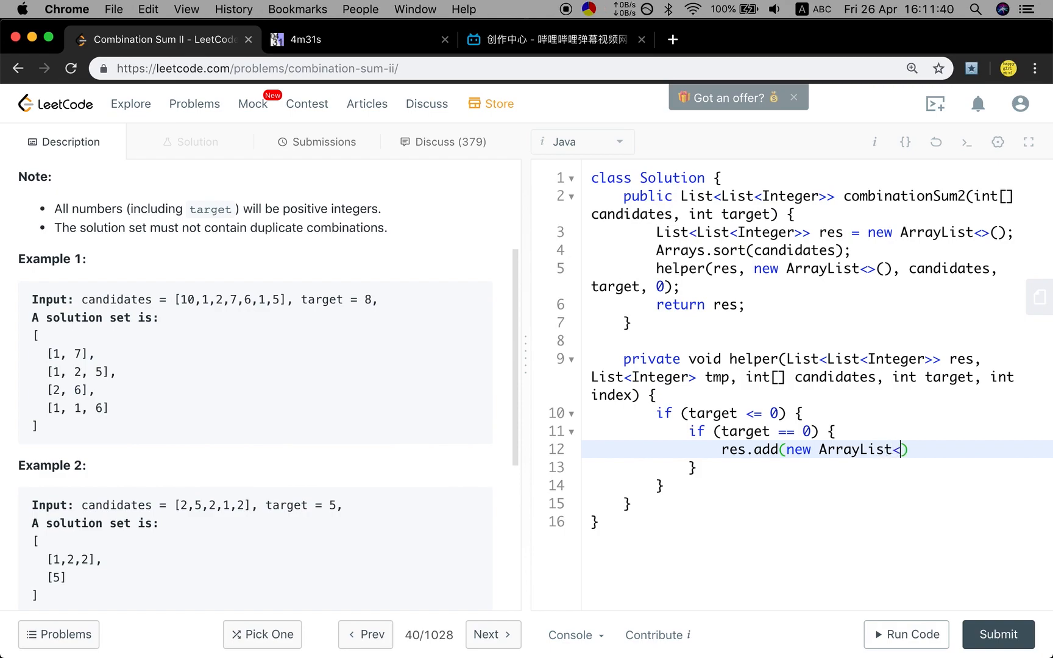
{"action": "type", "text": "()"}
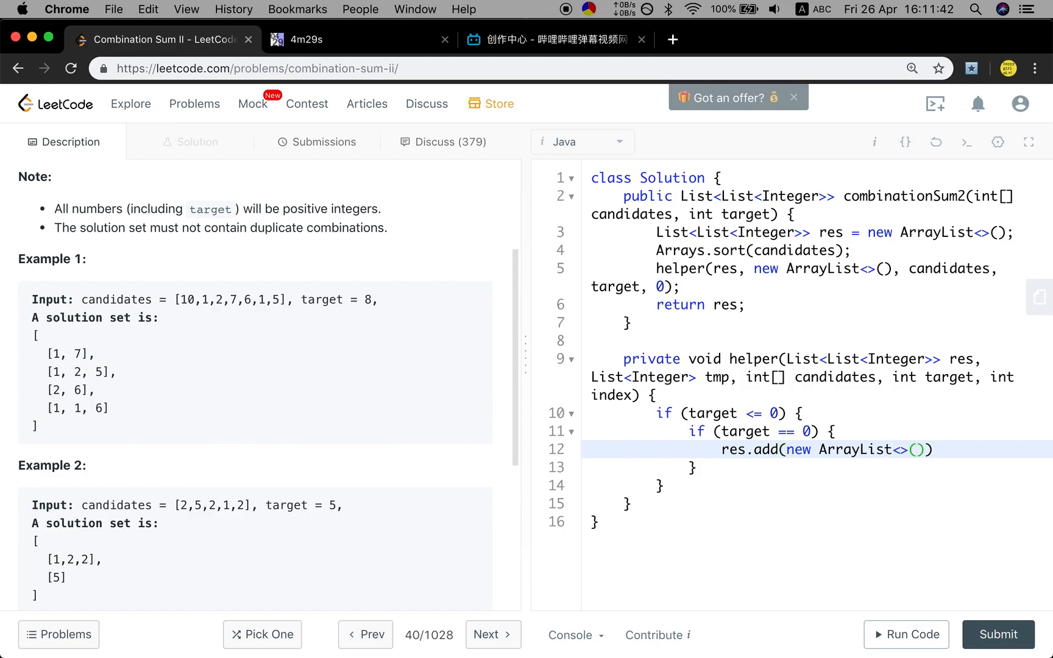
{"action": "type", "text": "tmp"}
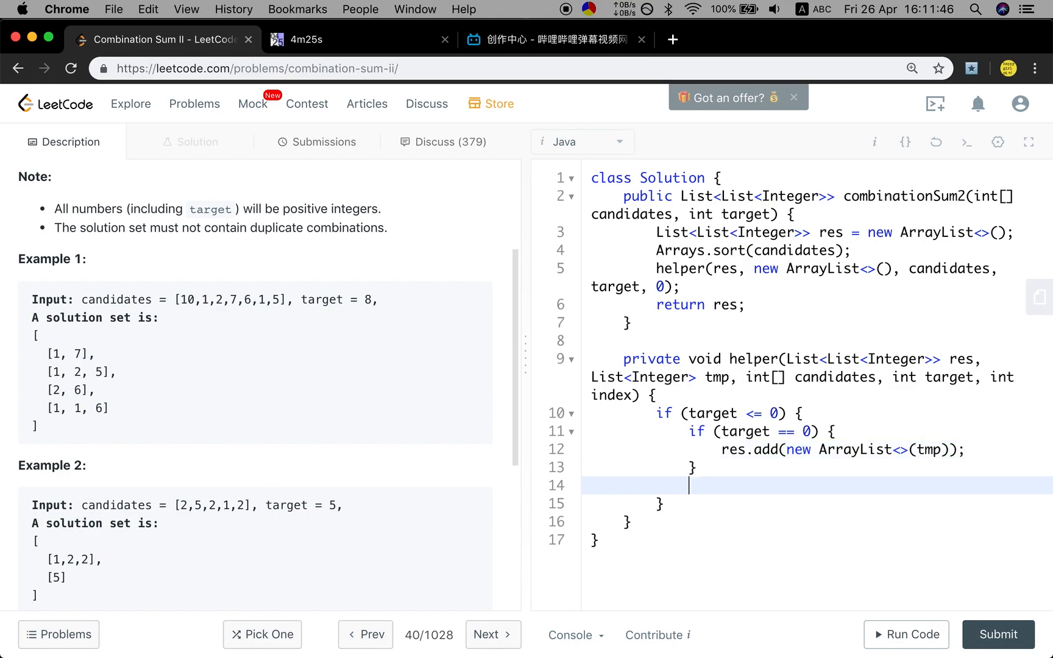
{"action": "type", "text": "return;"}
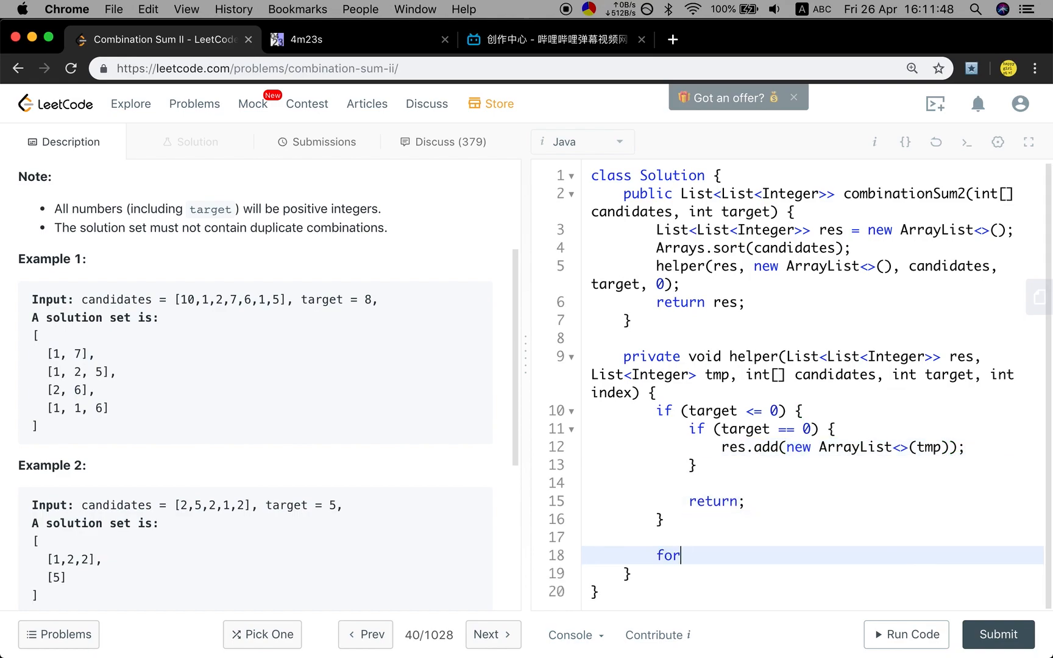
- Write for (int i = index; i < candidates.length; i++) with tmp.add(candidates[i]) in its body
{"action": "type", "text": "(int i = inde)"}
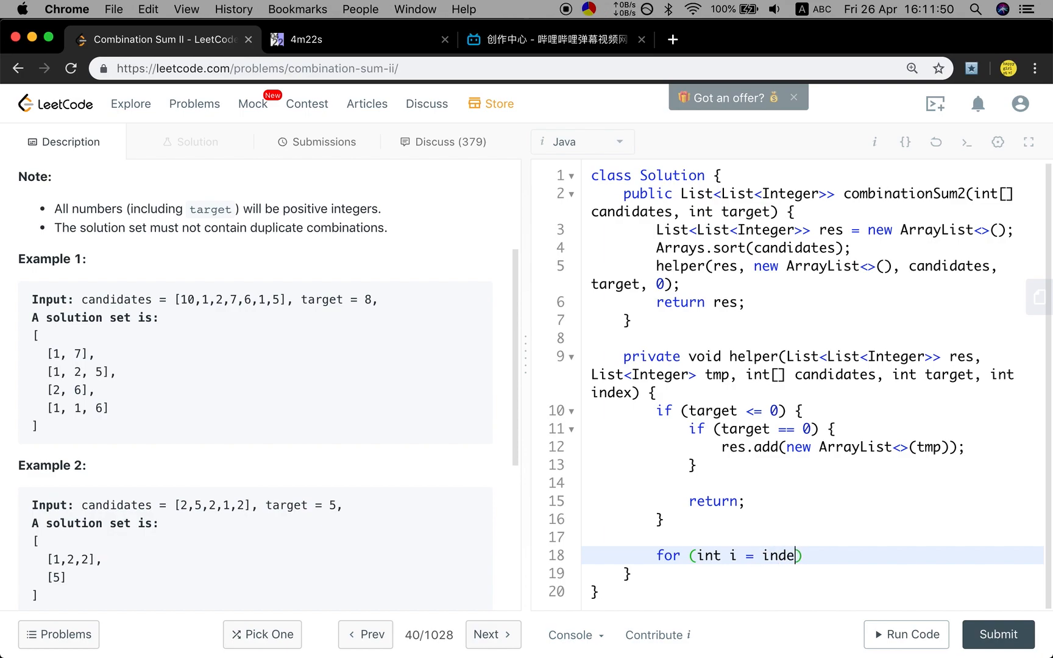
{"action": "type", "text": "x; i < candid"}
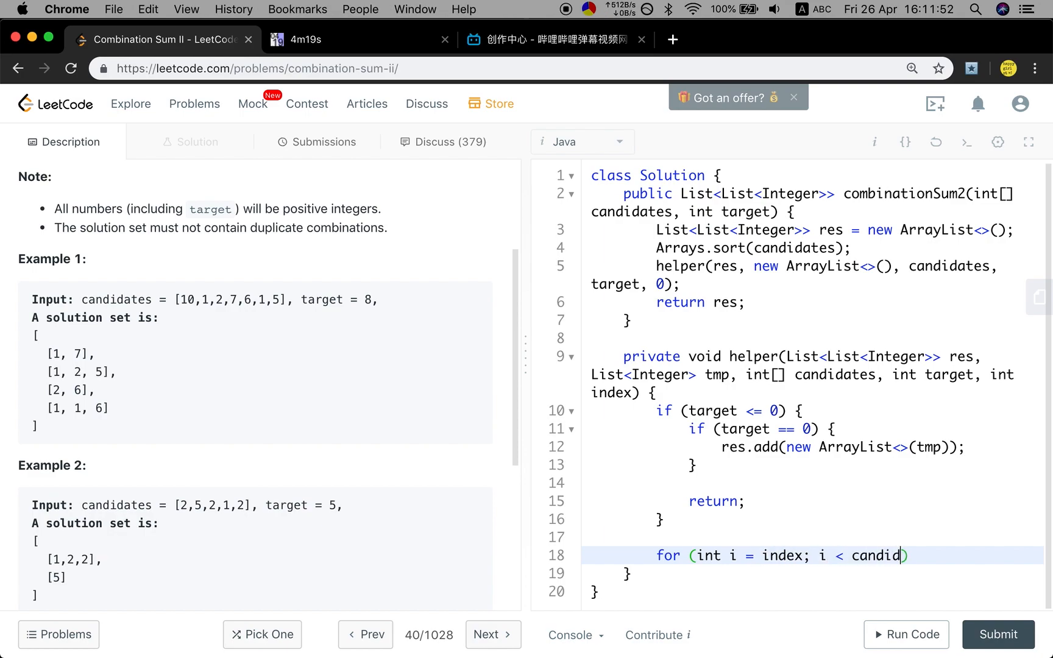
{"action": "type", "text": "ates.length; i++"}
{"action": "type", "text": "tmp.a"}
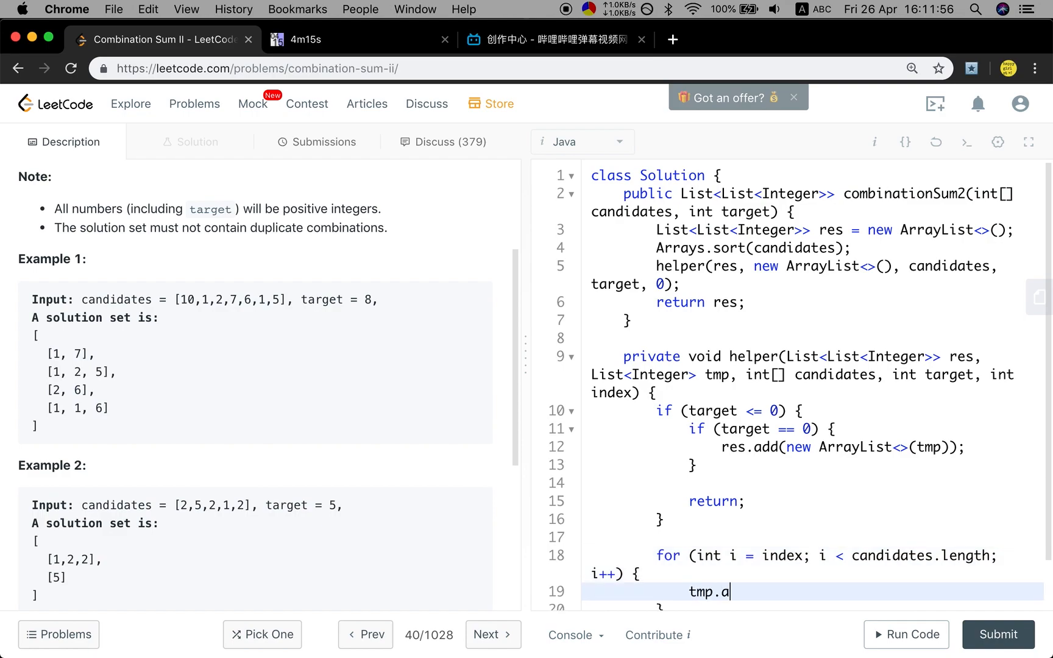
{"action": "type", "text": "dd()"}
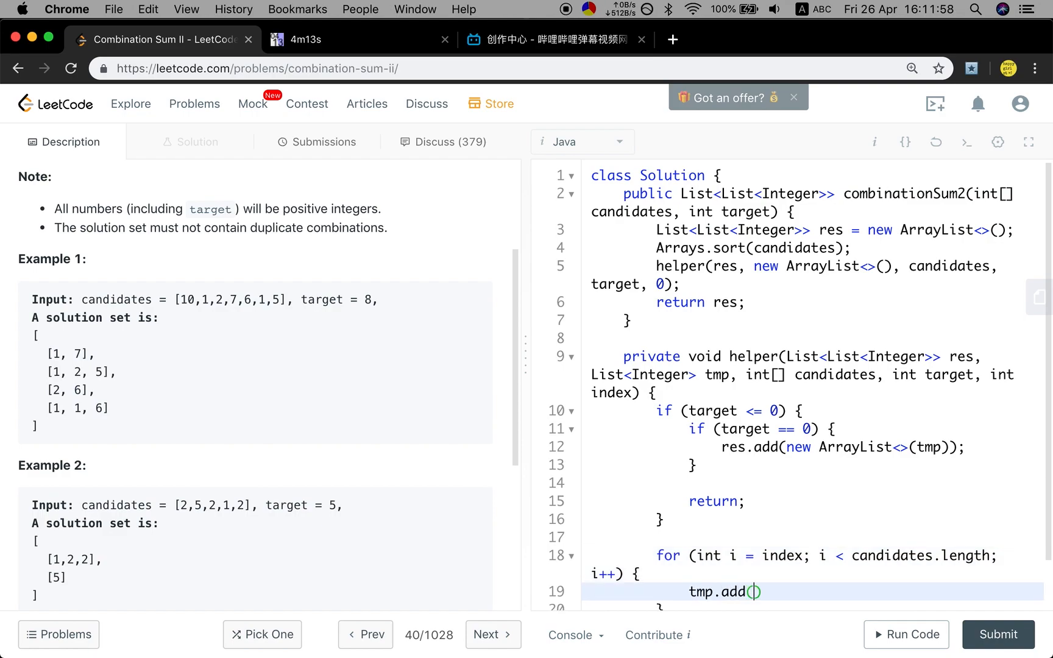
{"action": "type", "text": "candidates[i]"}
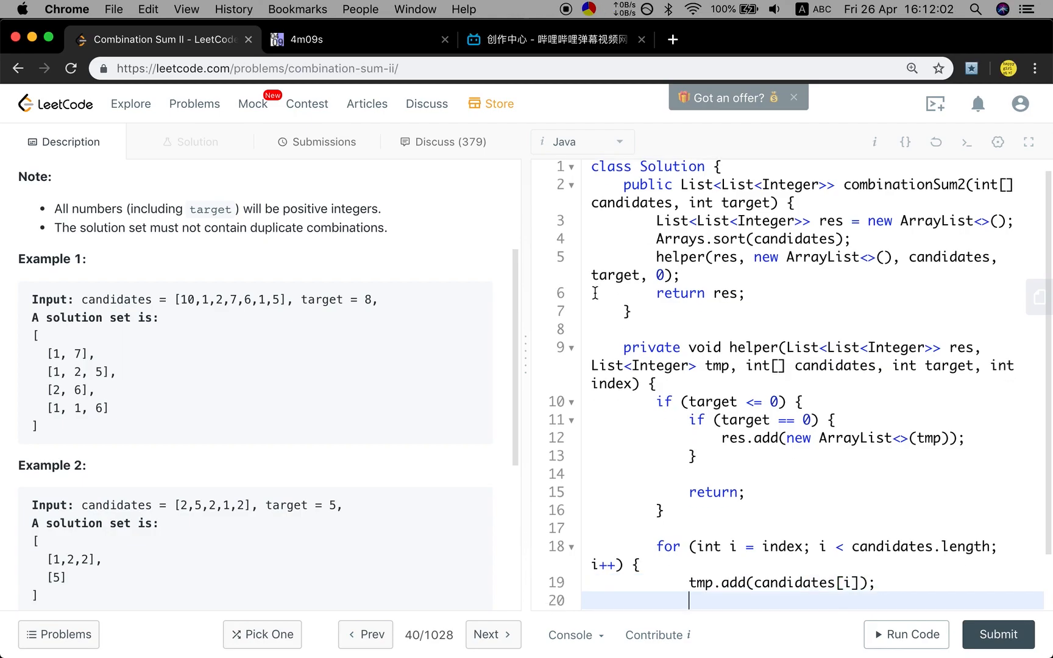
- Add the recursive call helper(res, tmp, candidates, target - candidates[i], i + 1)
{"action": "type", "text": "helper("}
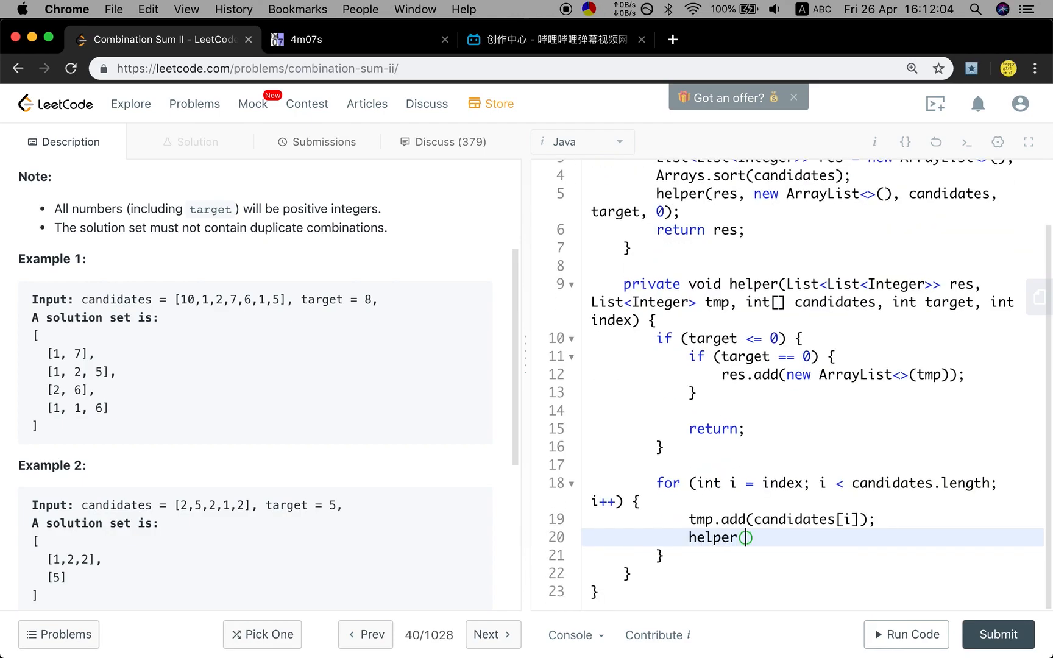
{"action": "type", "text": "res,"}
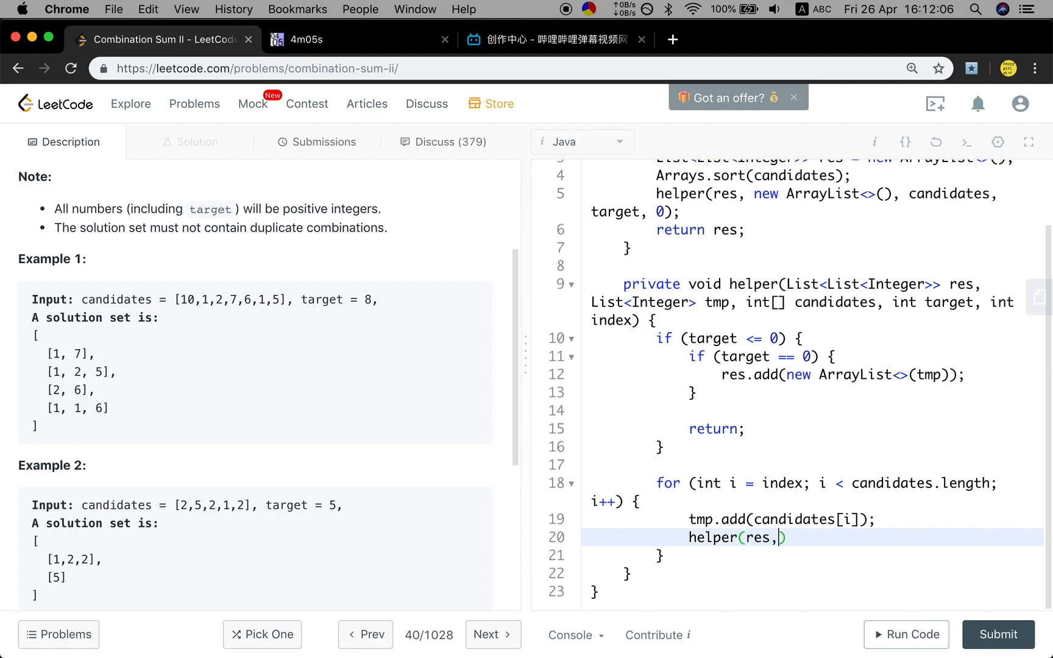
{"action": "type", "text": "tmp,"}
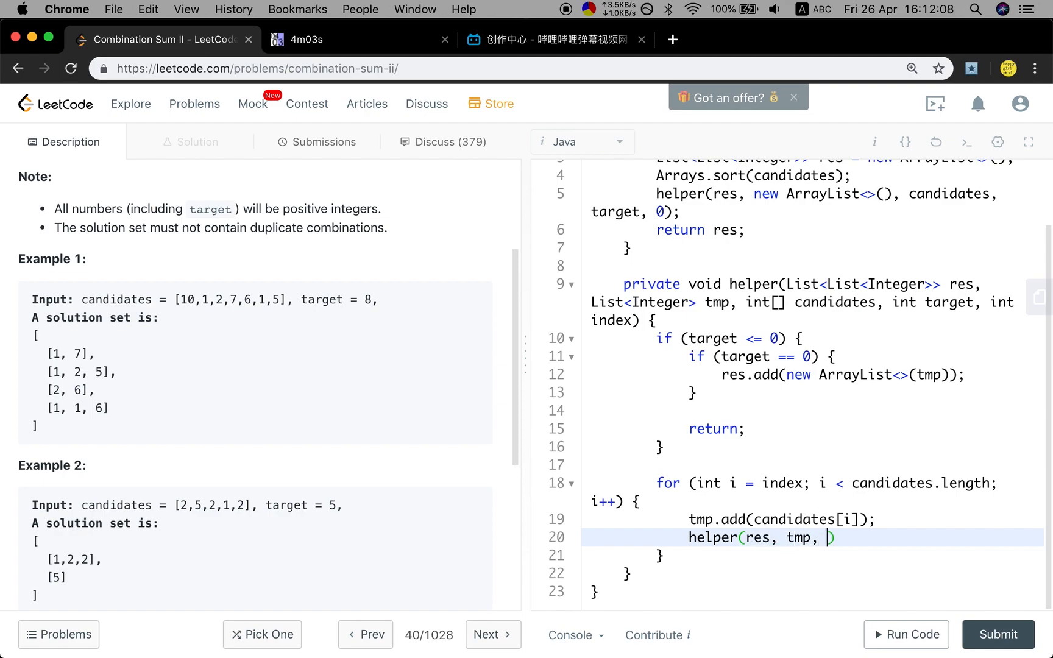
{"action": "type", "text": "candidates, tar"}
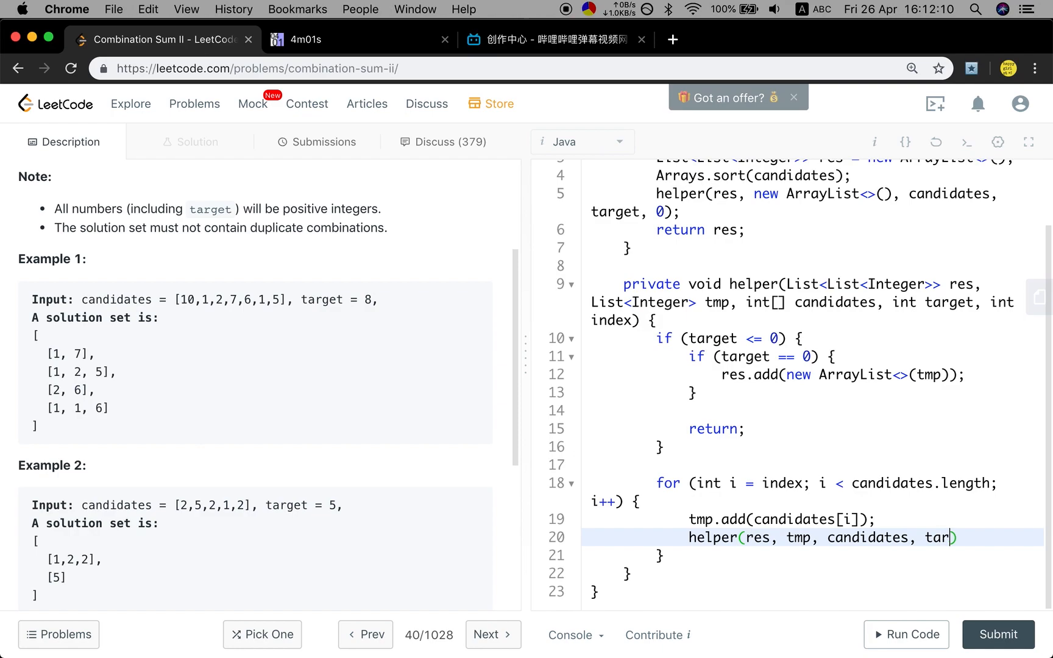
{"action": "type", "text": "target - cani"}
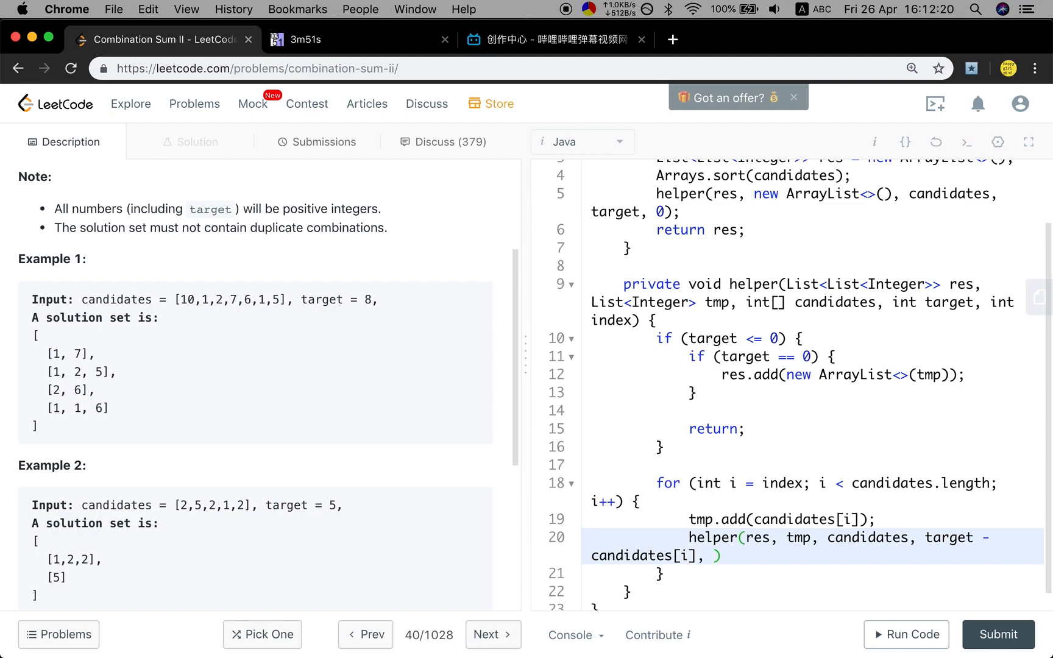
{"action": "type", "text": "i + 1"}
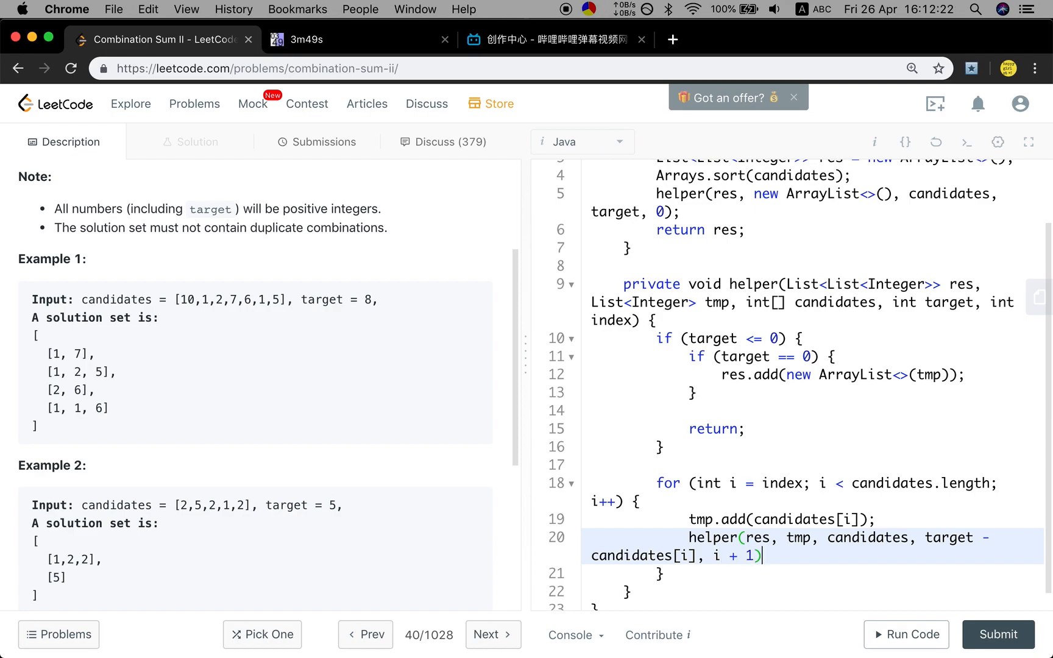
{"action": "type", "text": ";"}
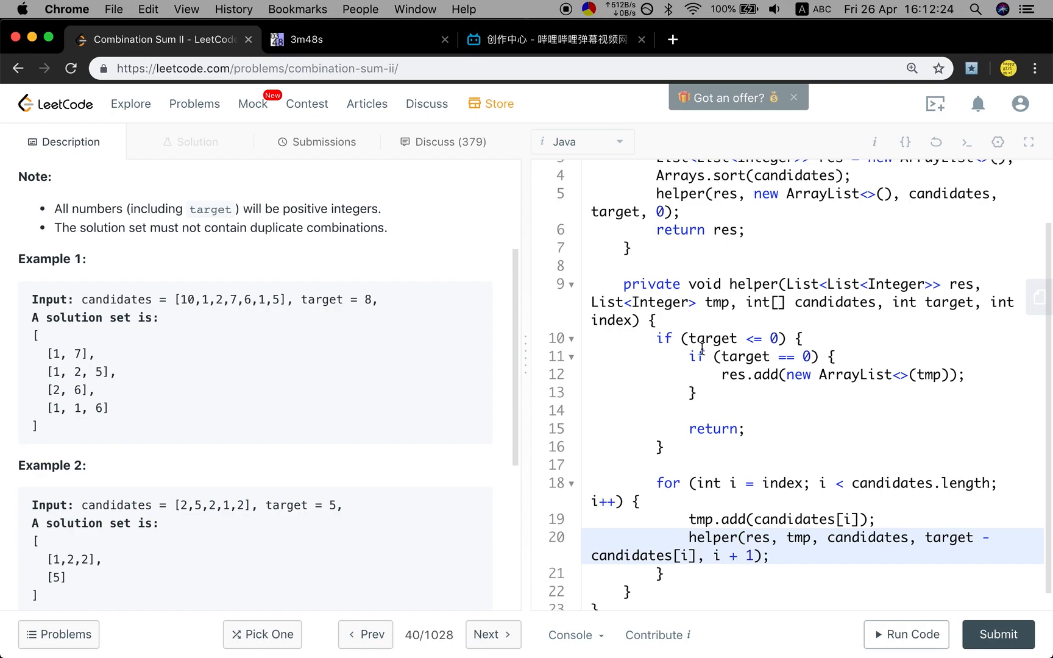
{"action": "mouse_move", "coordinate": [773, 576]}
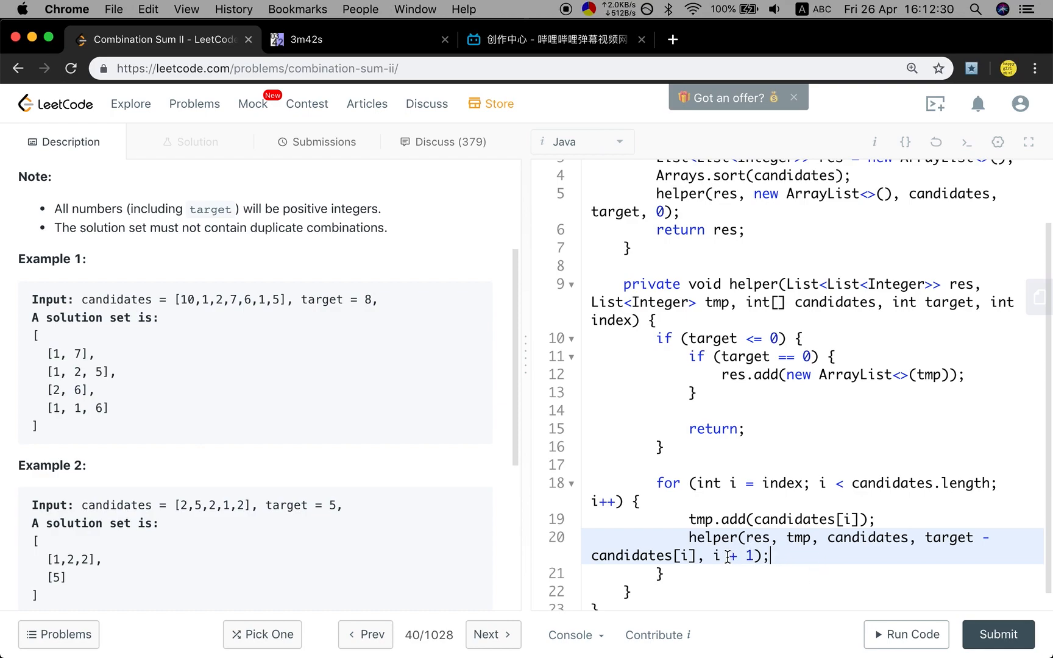
{"action": "key", "text": "Return"}
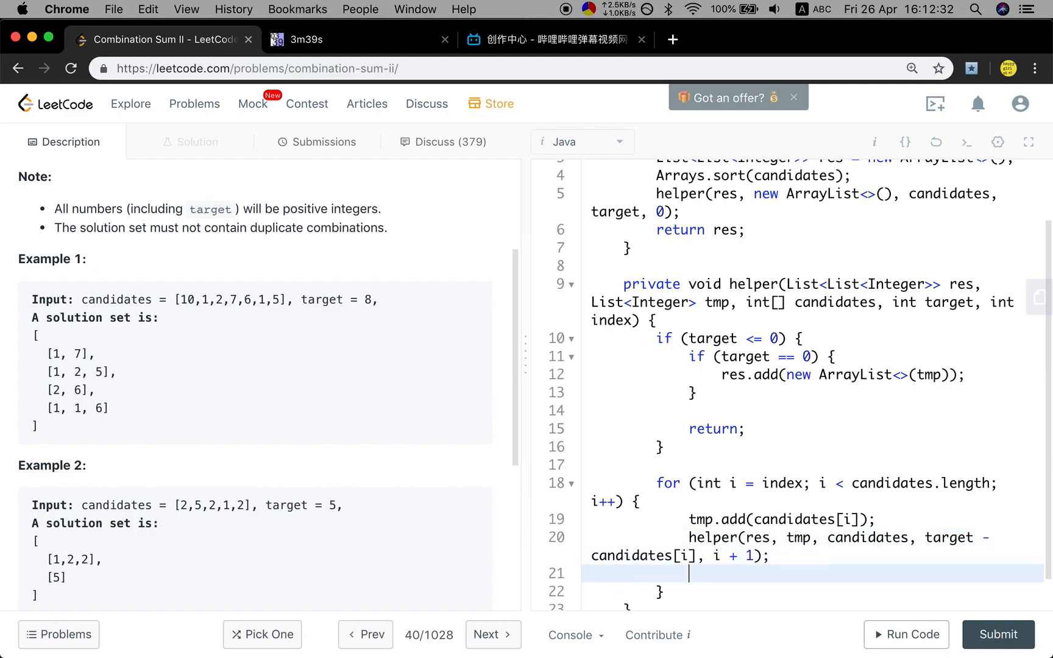
- Backtrack with tmp.remove(tmp.size() - 1) after the recursive call
{"action": "type", "text": "tmp.remove"}
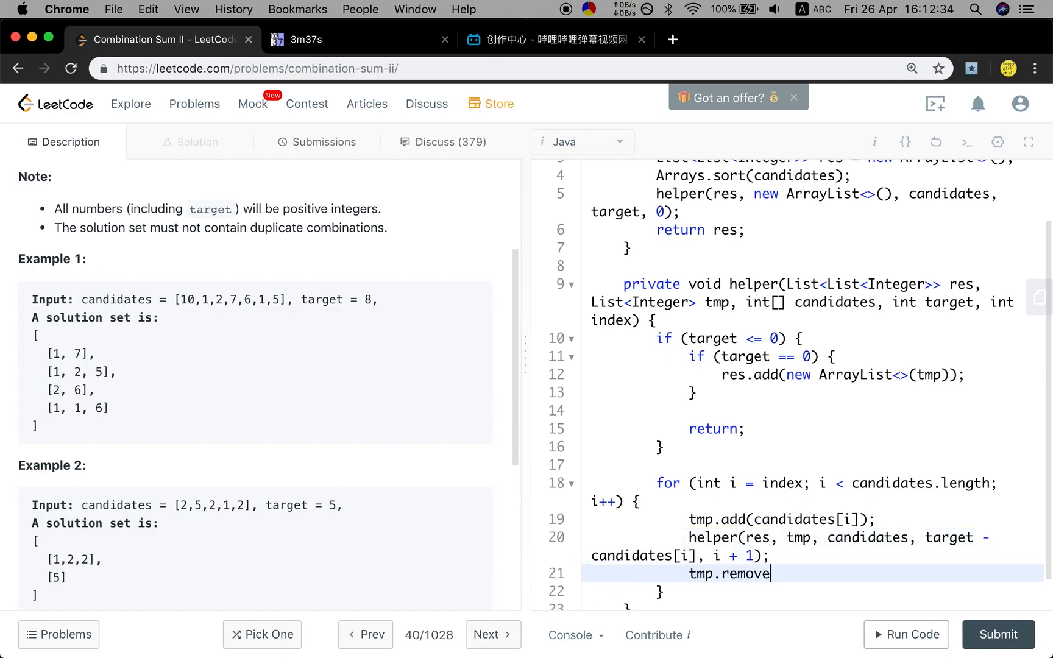
{"action": "type", "text": "(tmp)"}
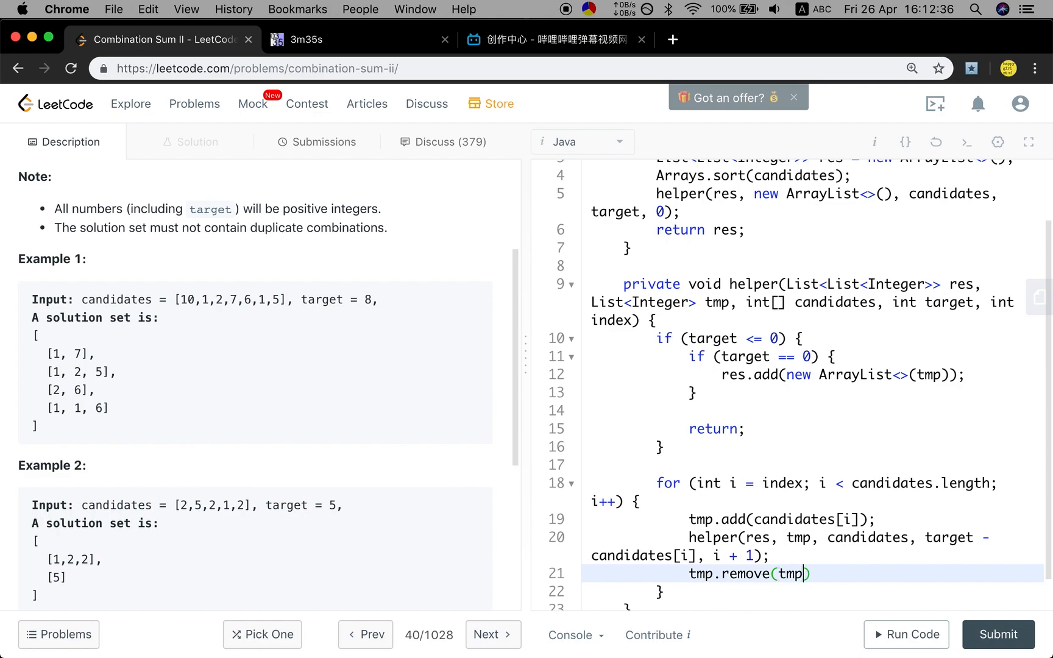
{"action": "type", "text": ".size()"}
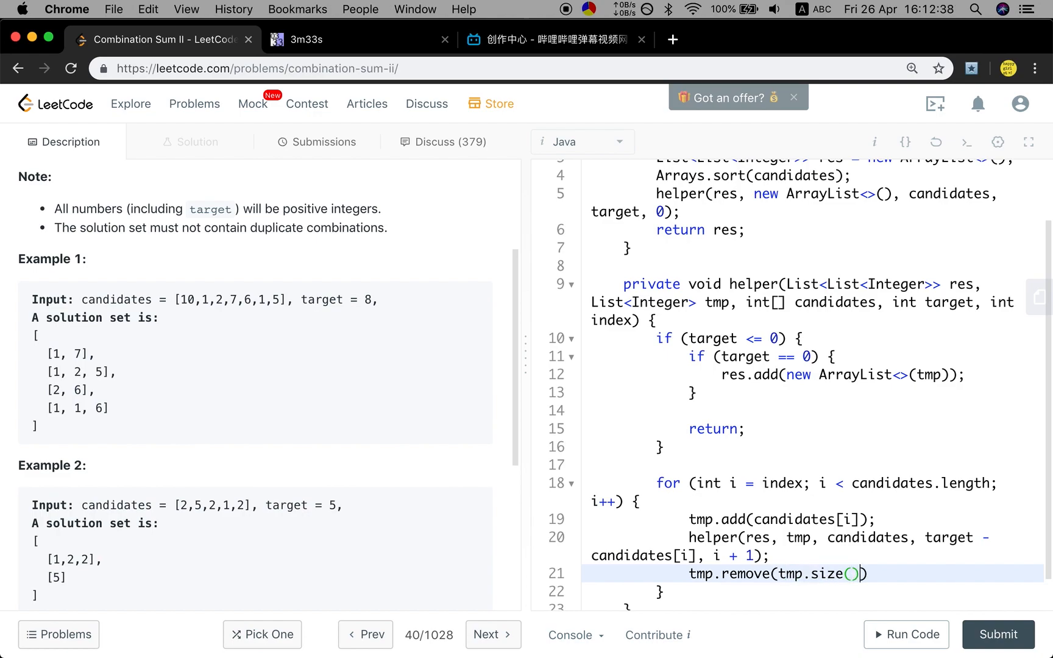
{"action": "type", "text": "- 1);"}
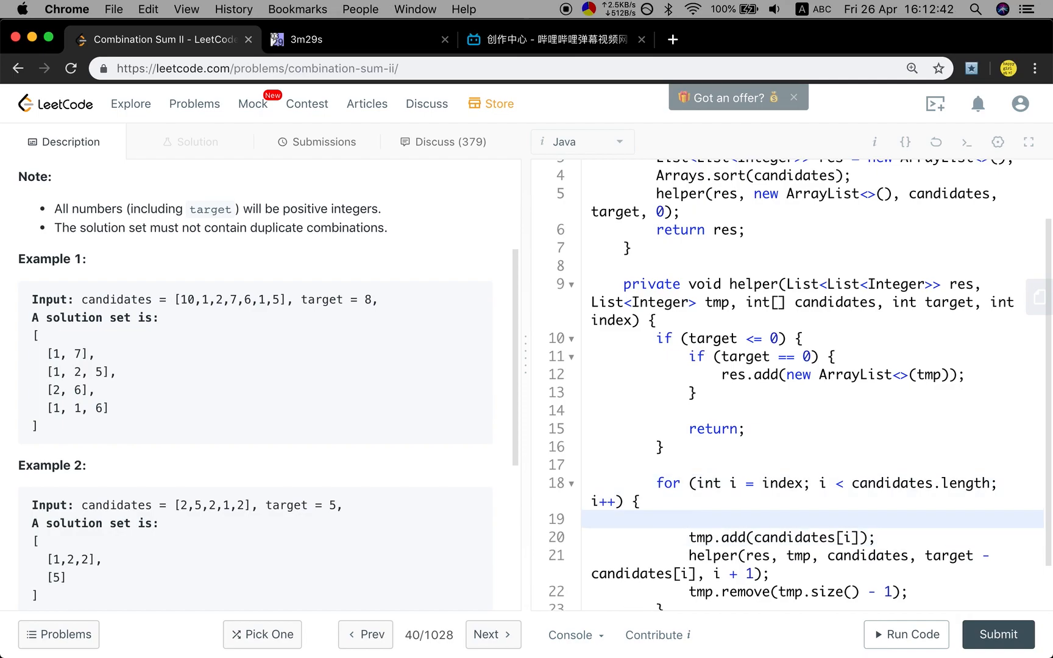
- Add if (i > index && candidates[i] == candidates[i - 1]) continue; at the loop start and run the code
{"action": "left_click", "coordinate": [687, 518]}
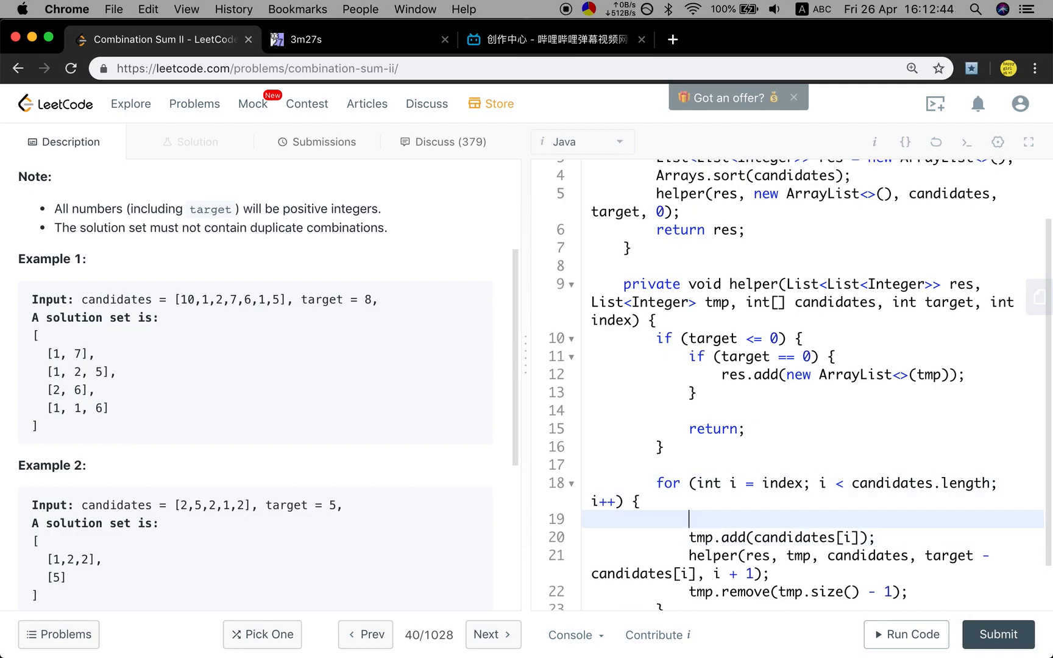
{"action": "type", "text": "if (i > index"}
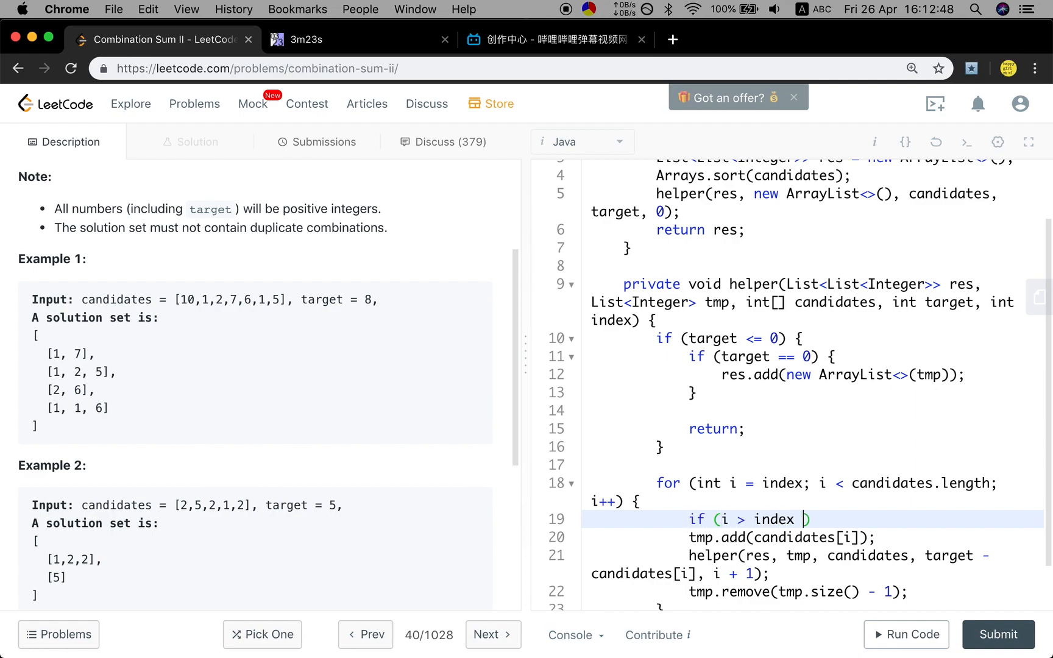
{"action": "type", "text": "&& candidates]"}
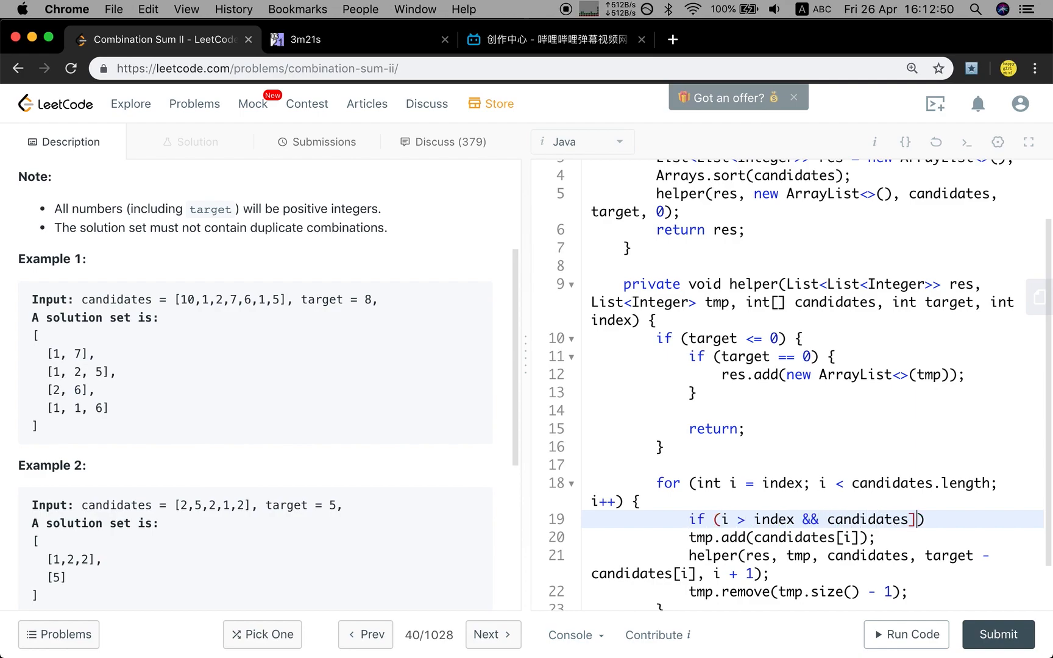
{"action": "type", "text": "== candidates[i - 1"}
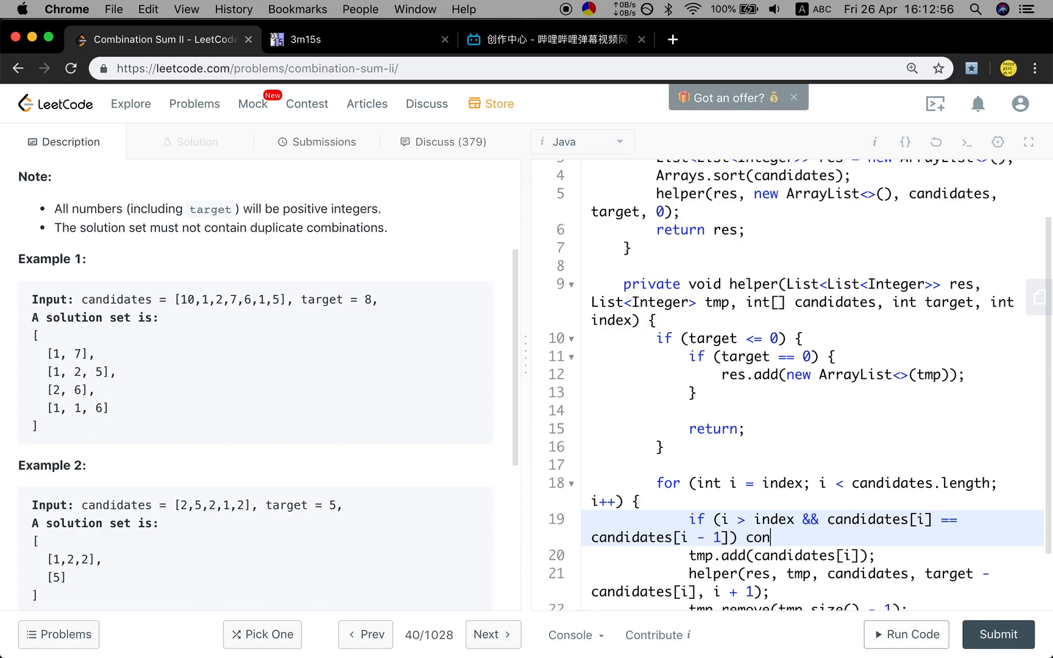
{"action": "type", "text": "tinue;"}
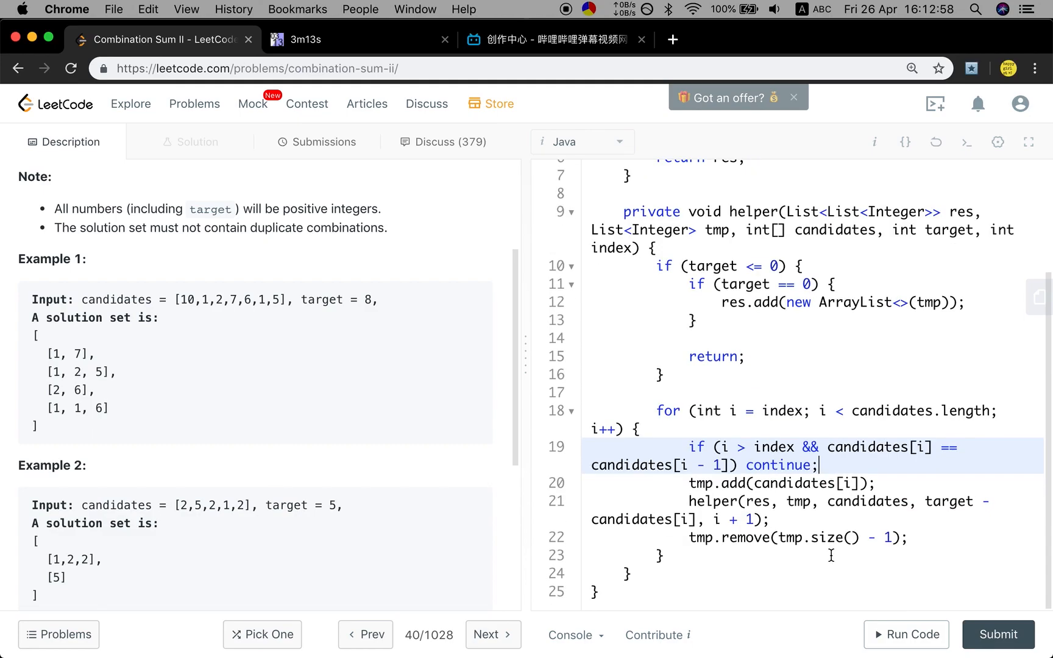
{"action": "left_click", "coordinate": [905, 635]}
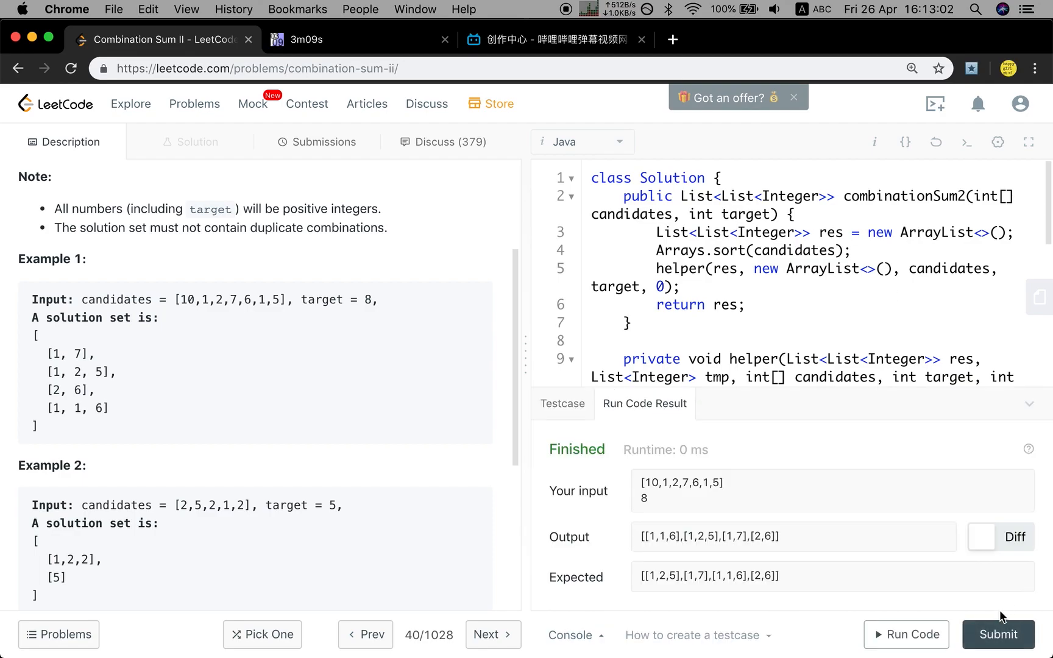
- Submit the Combination Sum II solution for judging
{"action": "left_click", "coordinate": [998, 633]}
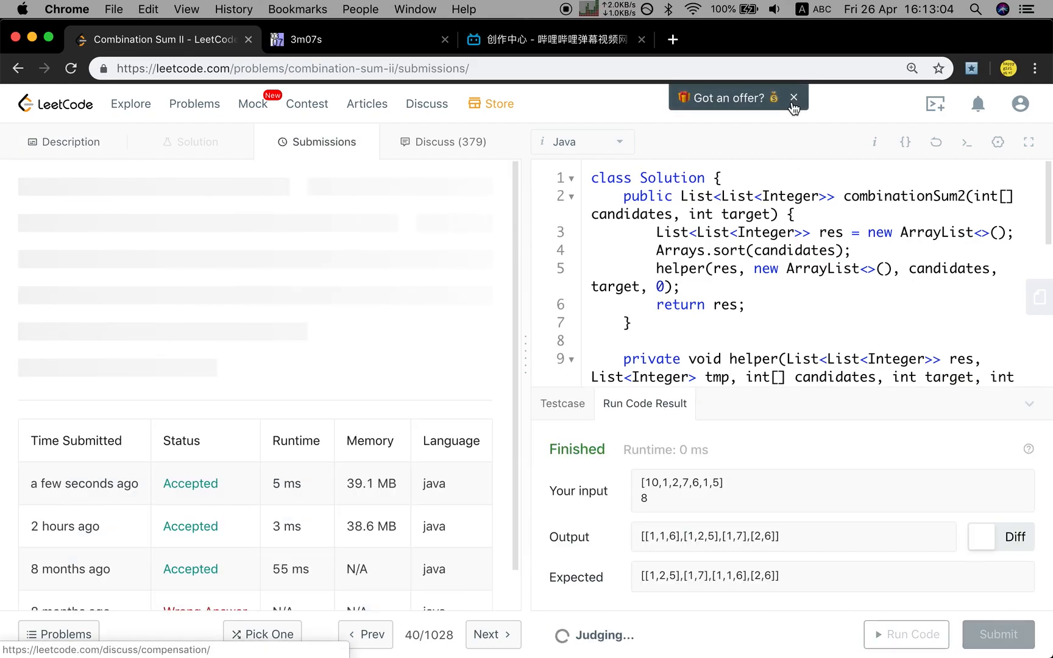